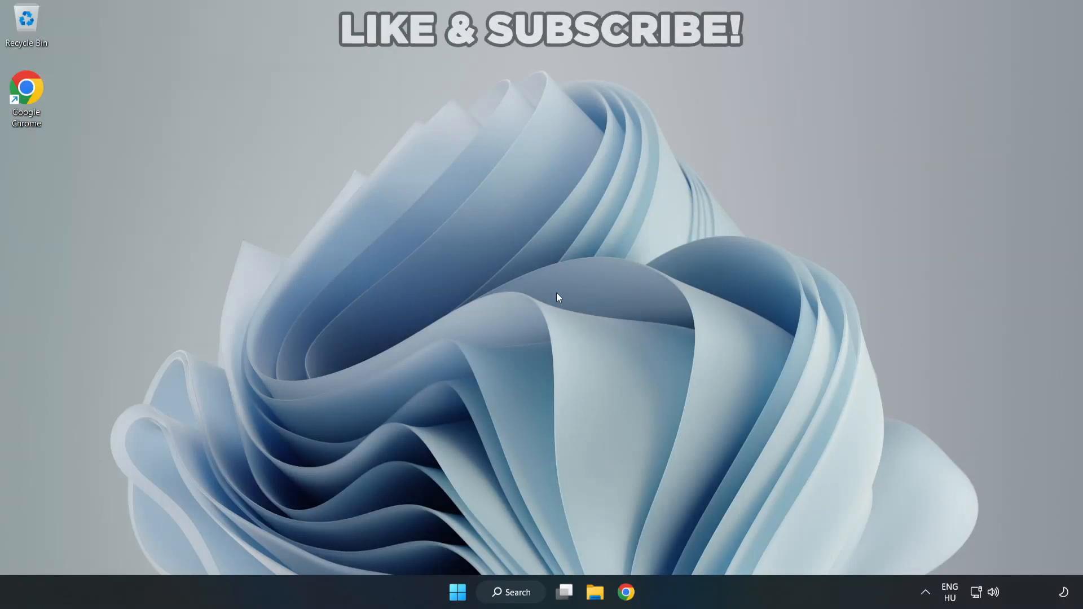
pyautogui.moveTo(593, 302)
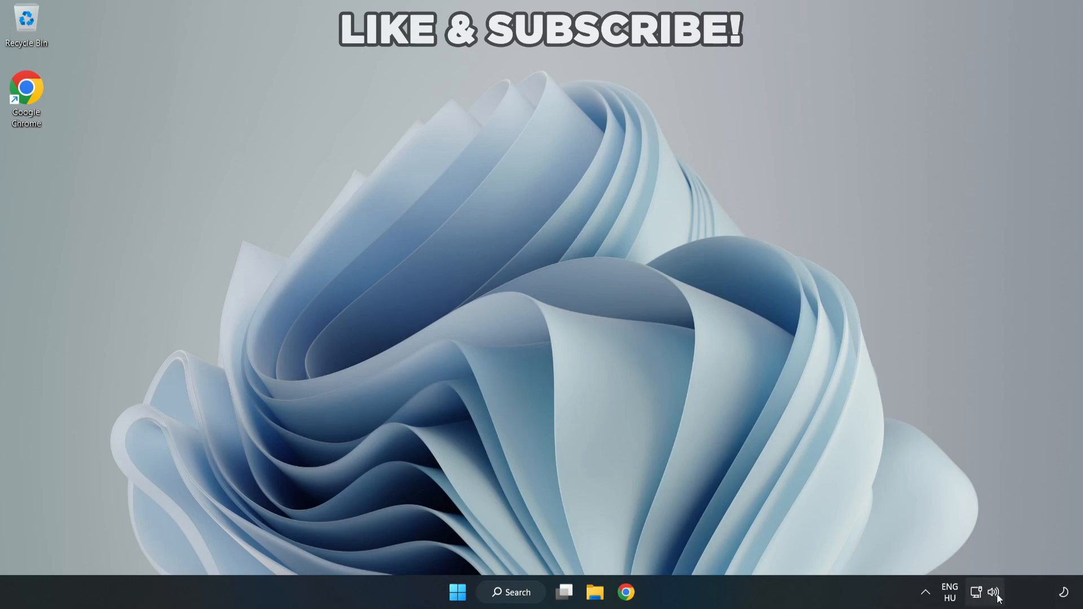
# - Choose Speakers (High Definition Audio Device) as output from the taskbar sound panel and close it
pyautogui.click(992, 592)
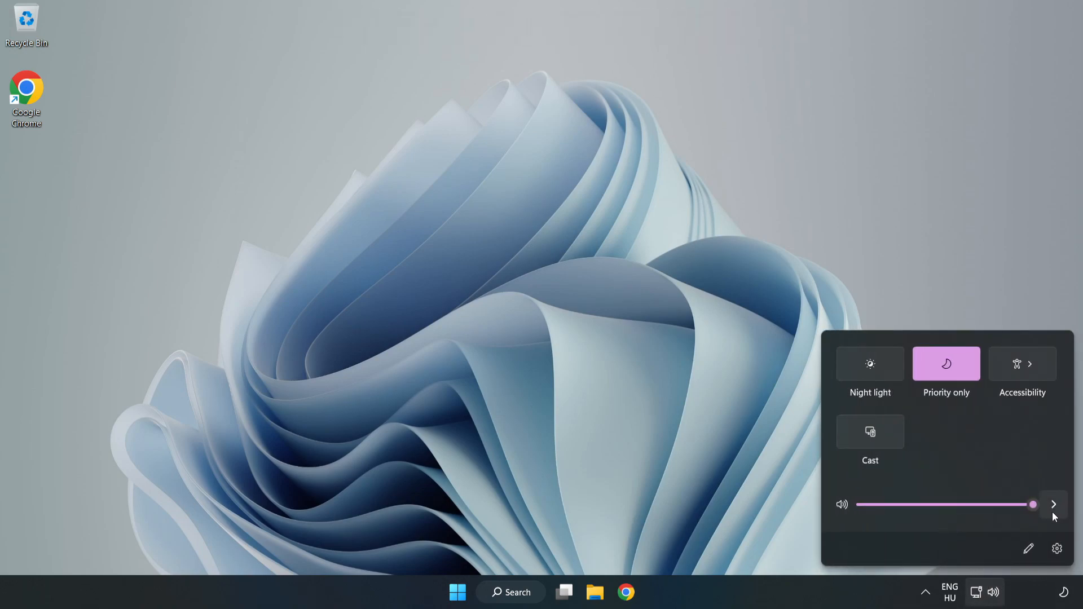
pyautogui.moveTo(1054, 504)
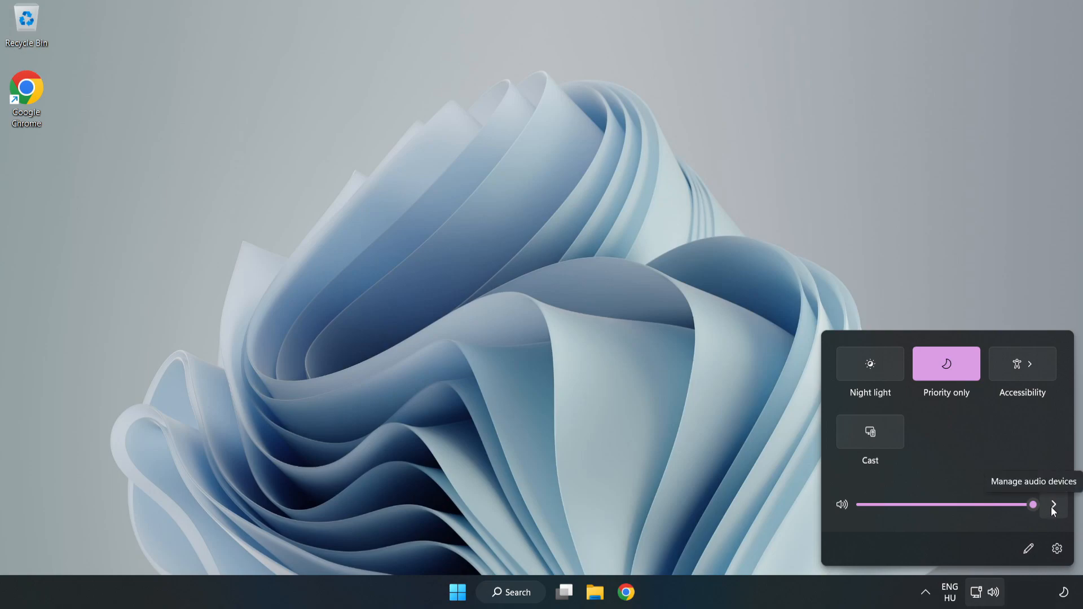
pyautogui.click(1054, 505)
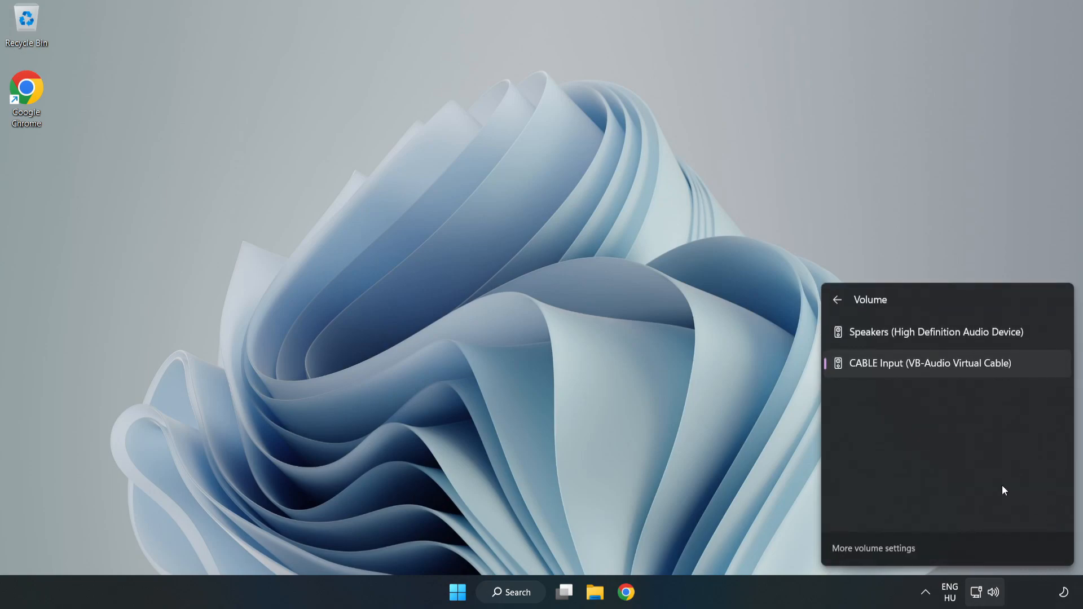
pyautogui.moveTo(977, 341)
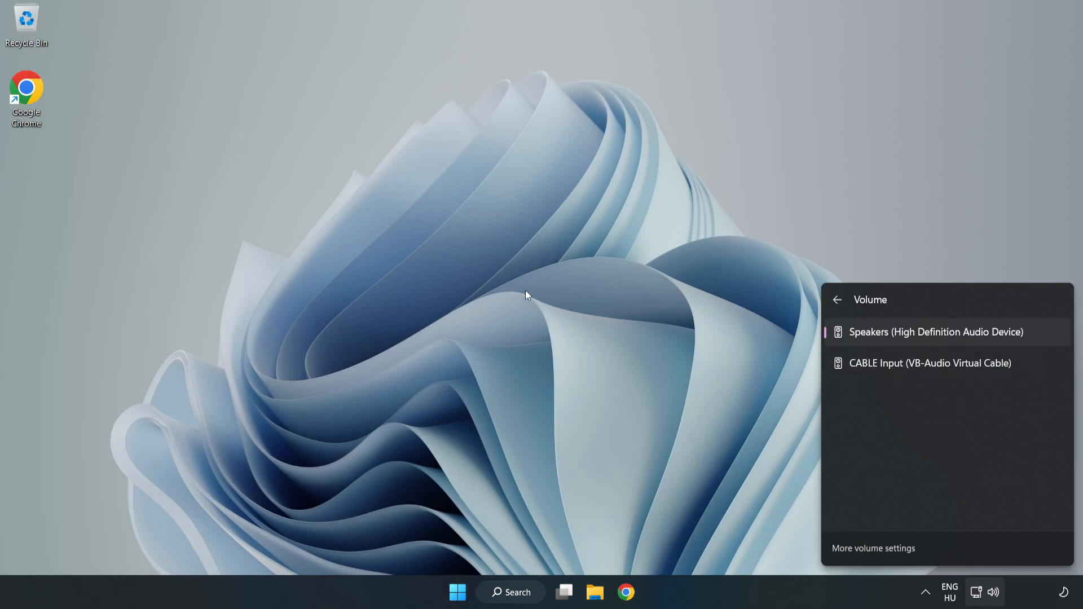
pyautogui.click(528, 296)
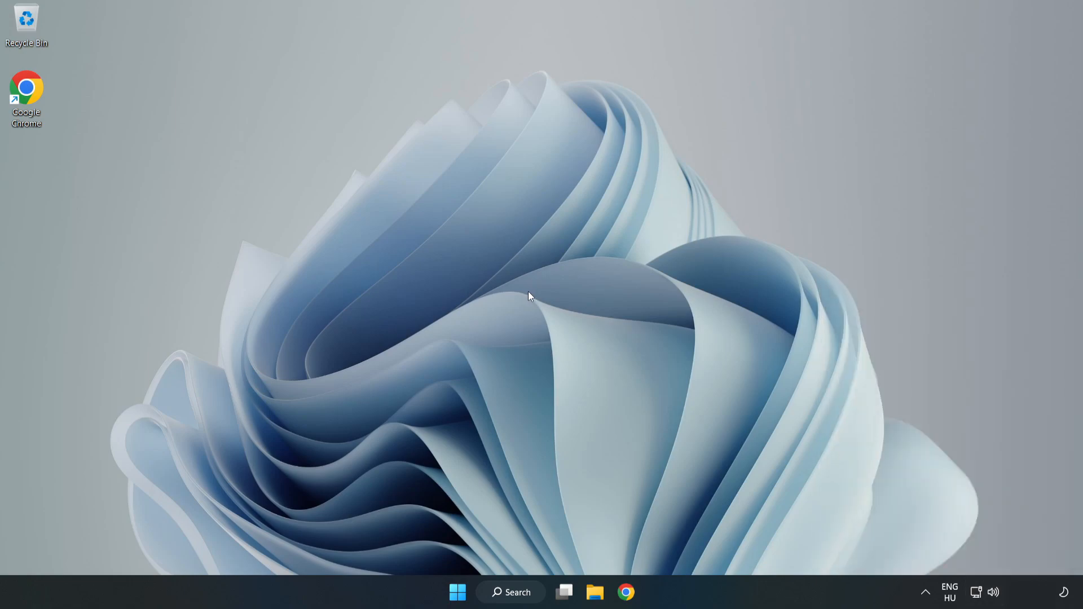
pyautogui.moveTo(995, 598)
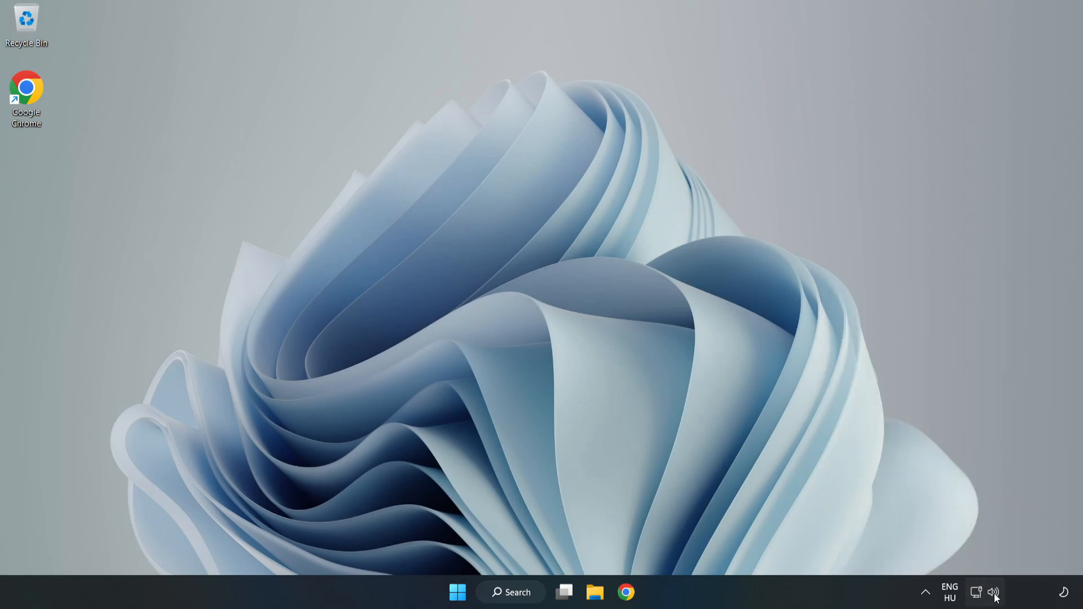
# - Reset sound devices and app volumes to recommended defaults in the Volume mixer, then close Settings
pyautogui.rightClick(995, 591)
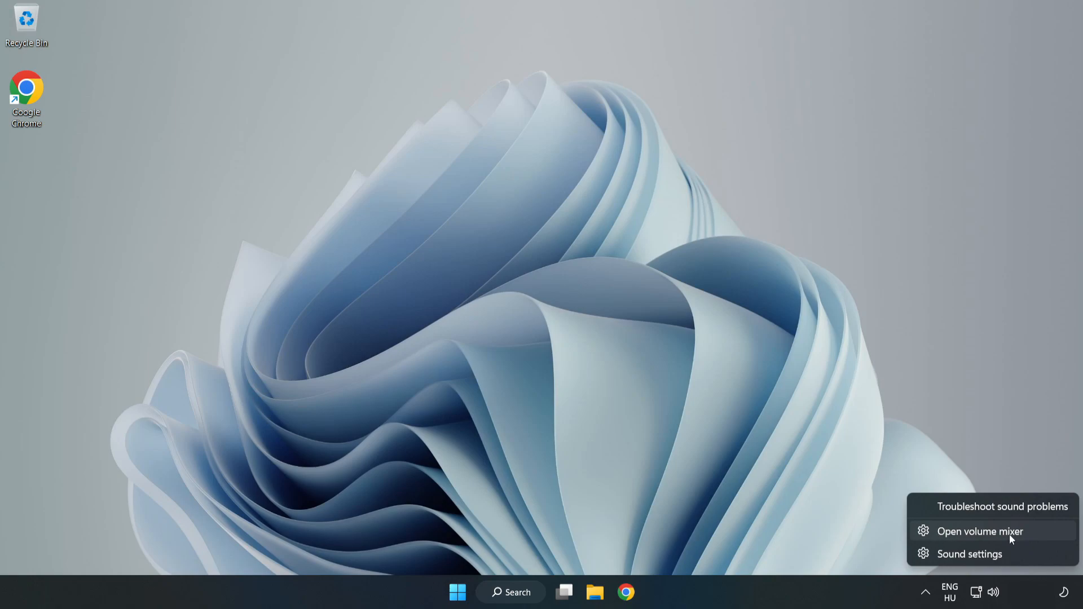
pyautogui.click(979, 531)
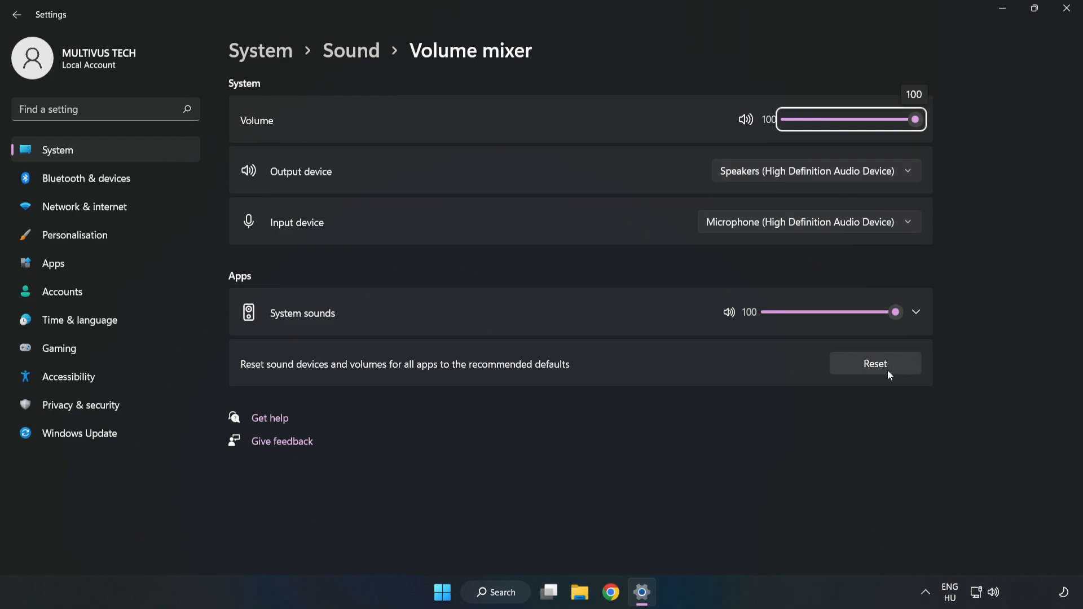
pyautogui.click(875, 363)
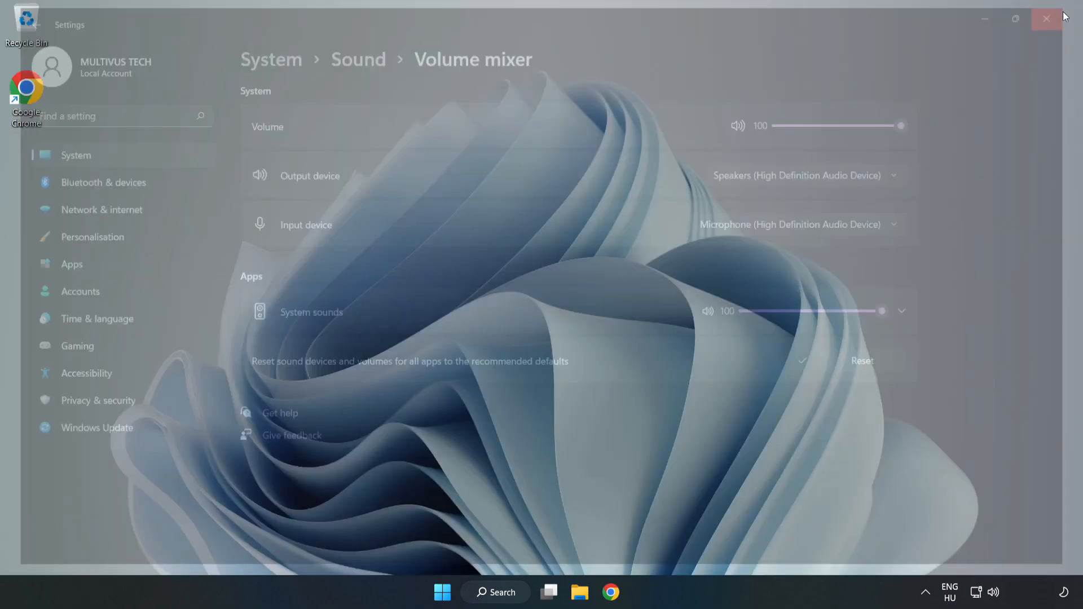
pyautogui.click(1047, 18)
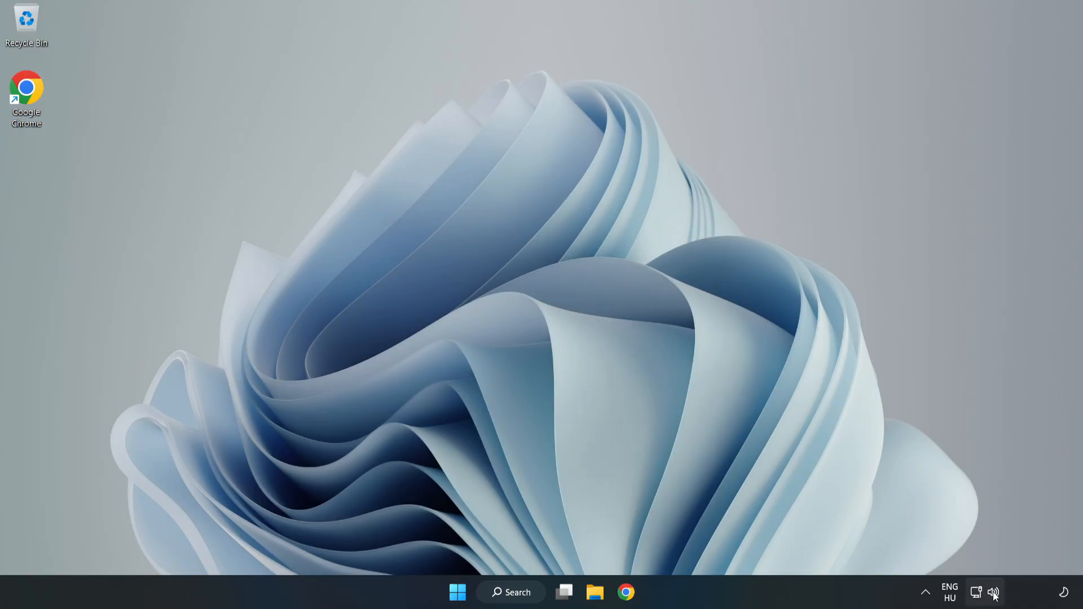
# - Reach the Sound settings page and scroll to its Advanced section with More sound settings
pyautogui.rightClick(993, 591)
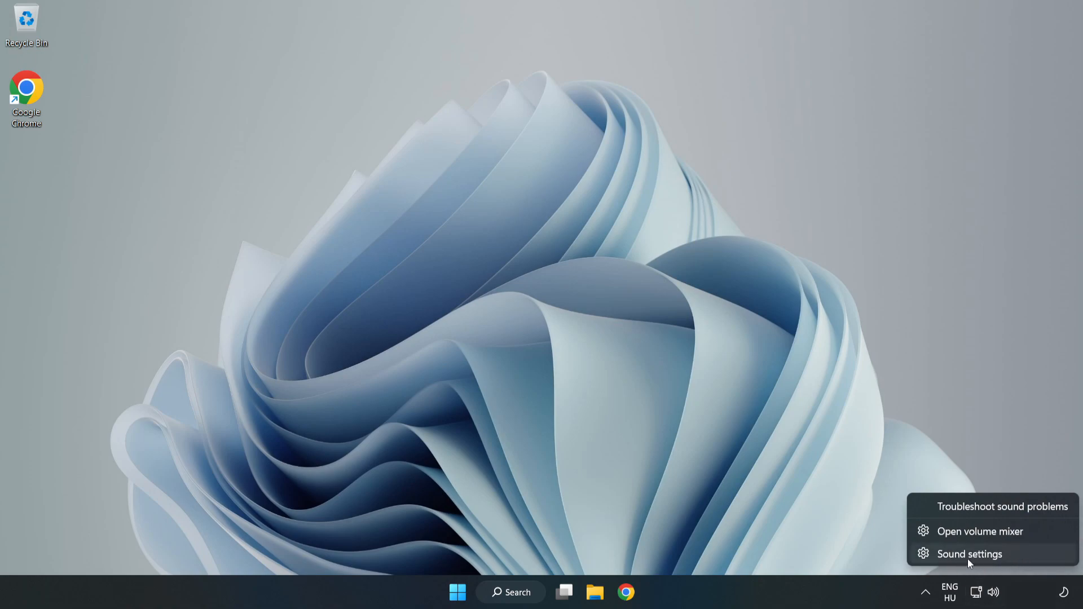
pyautogui.click(969, 554)
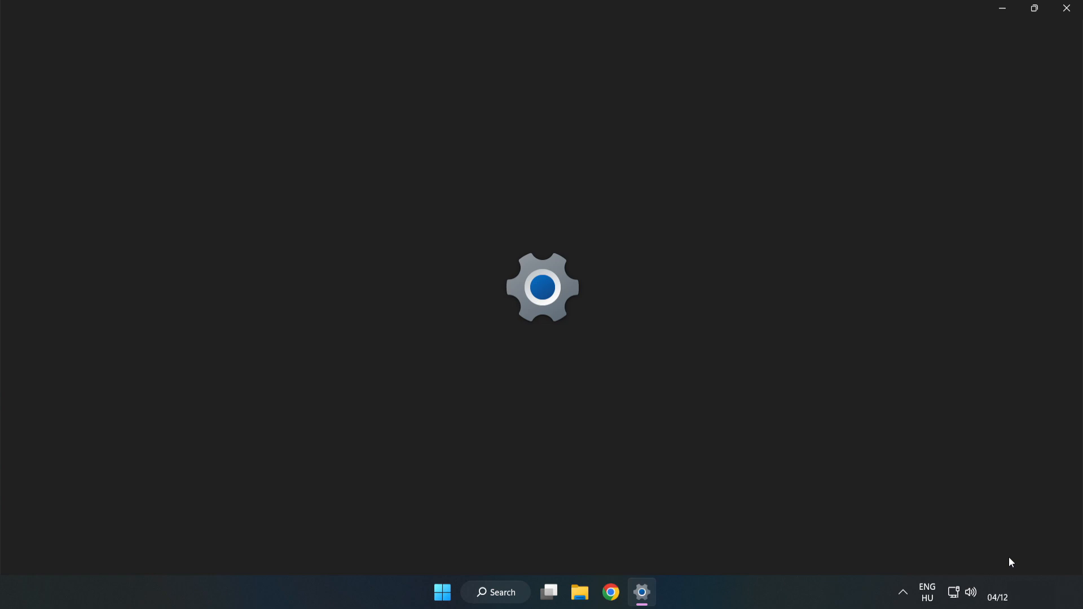
pyautogui.click(641, 591)
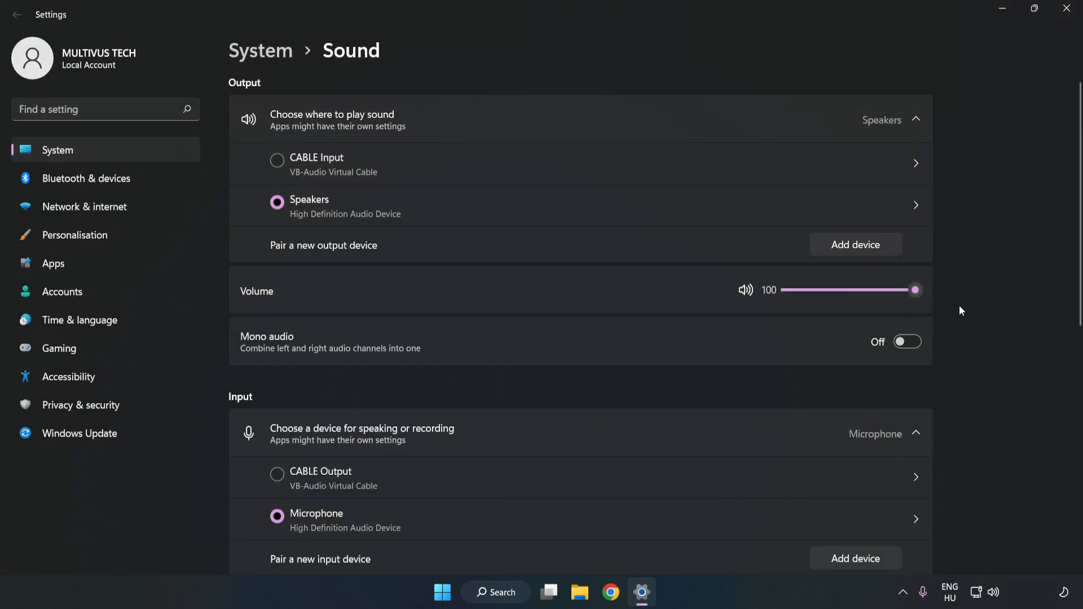
pyautogui.scroll(-3)
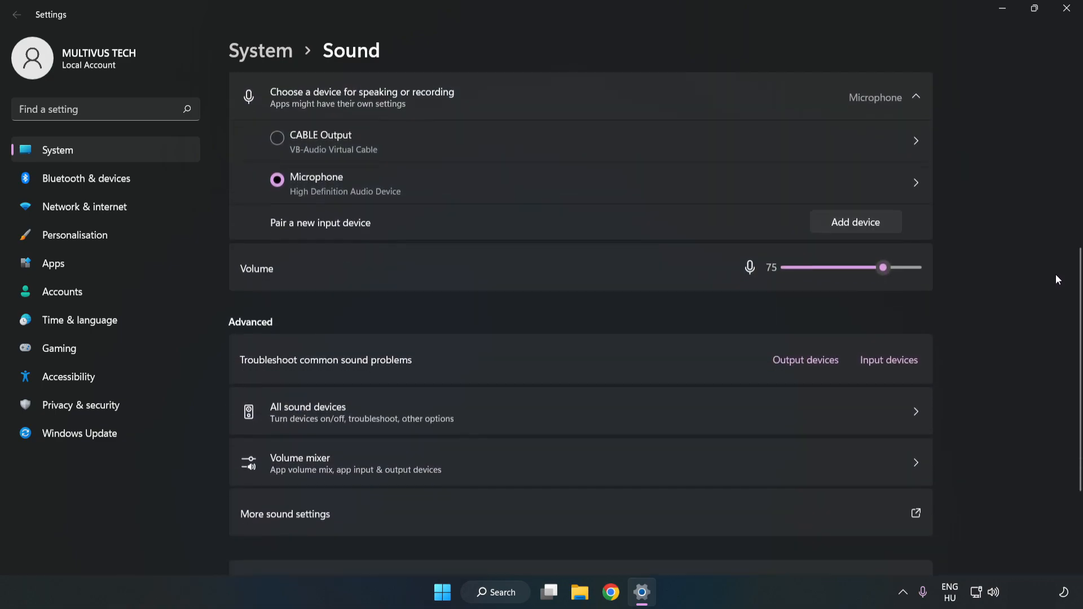
pyautogui.scroll(-3)
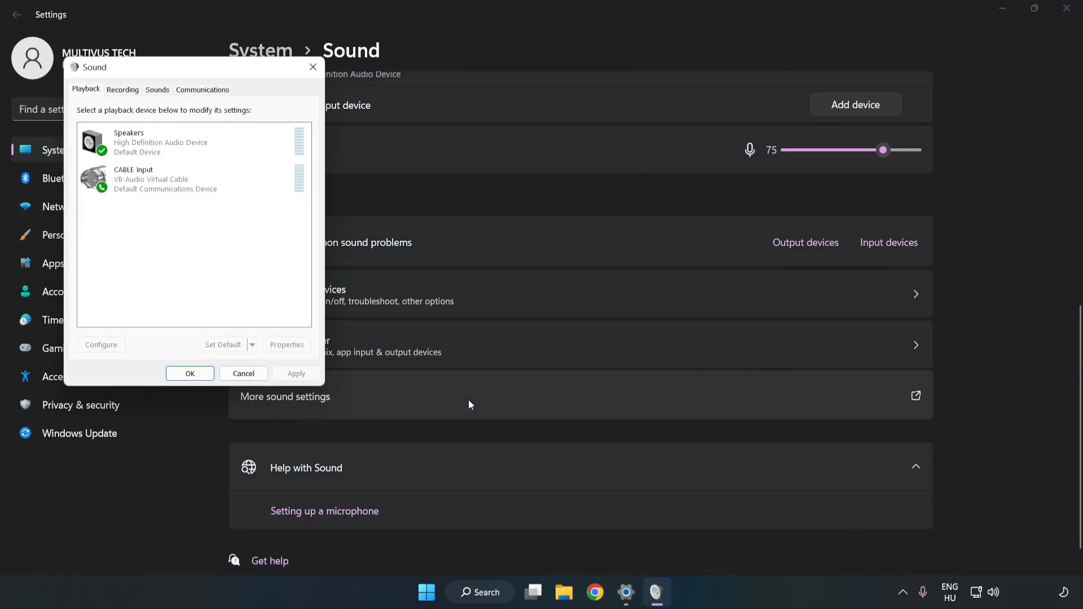
# - Disable the CABLE Input playback device so Speakers remains the only active default device
pyautogui.moveTo(193, 67); pyautogui.dragTo(527, 137)
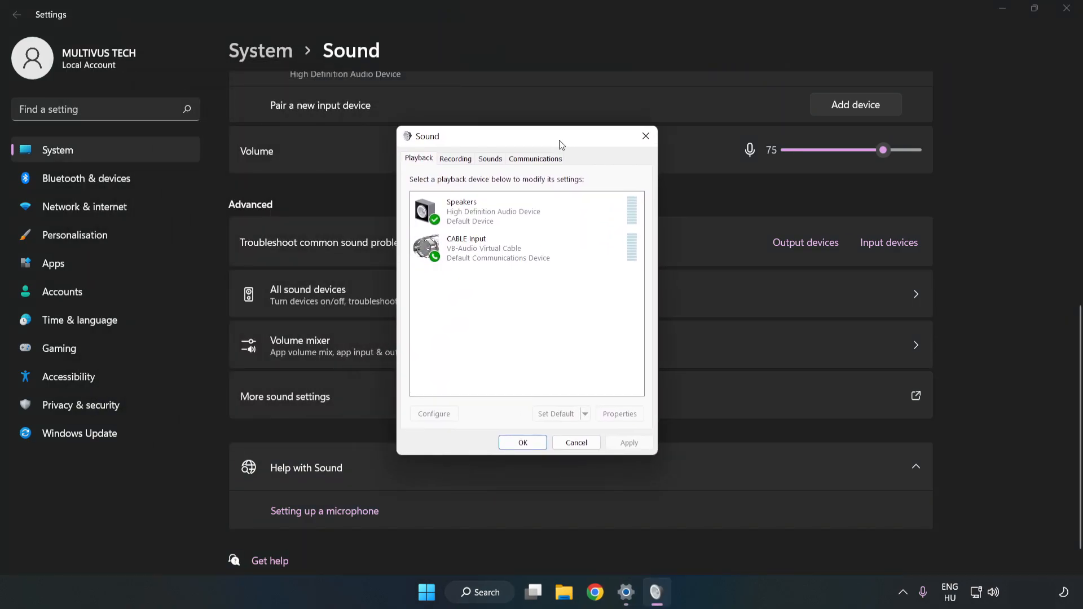
pyautogui.click(545, 247)
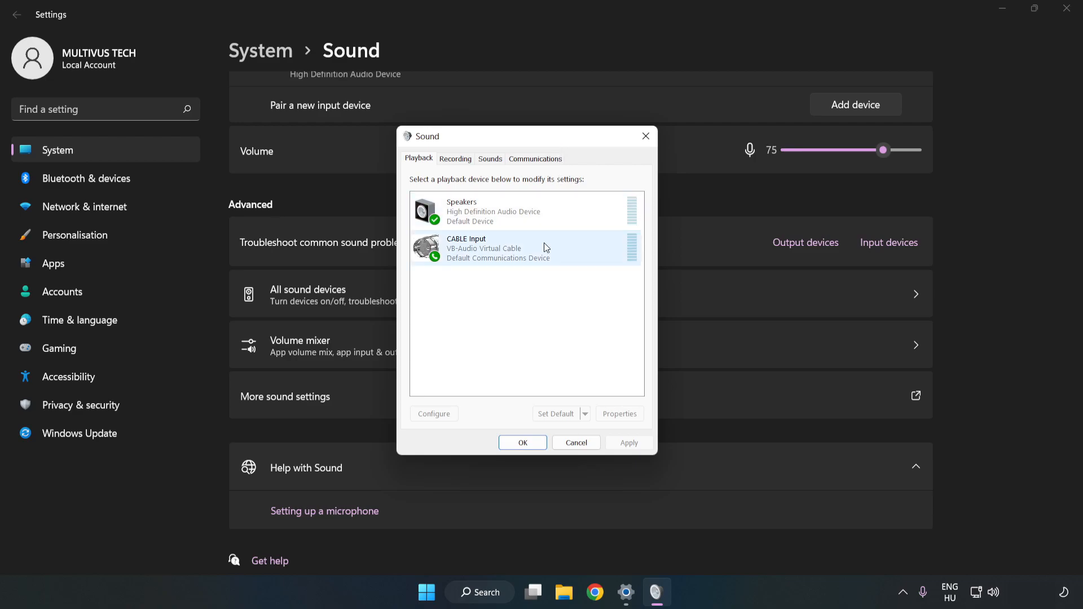
pyautogui.click(491, 248)
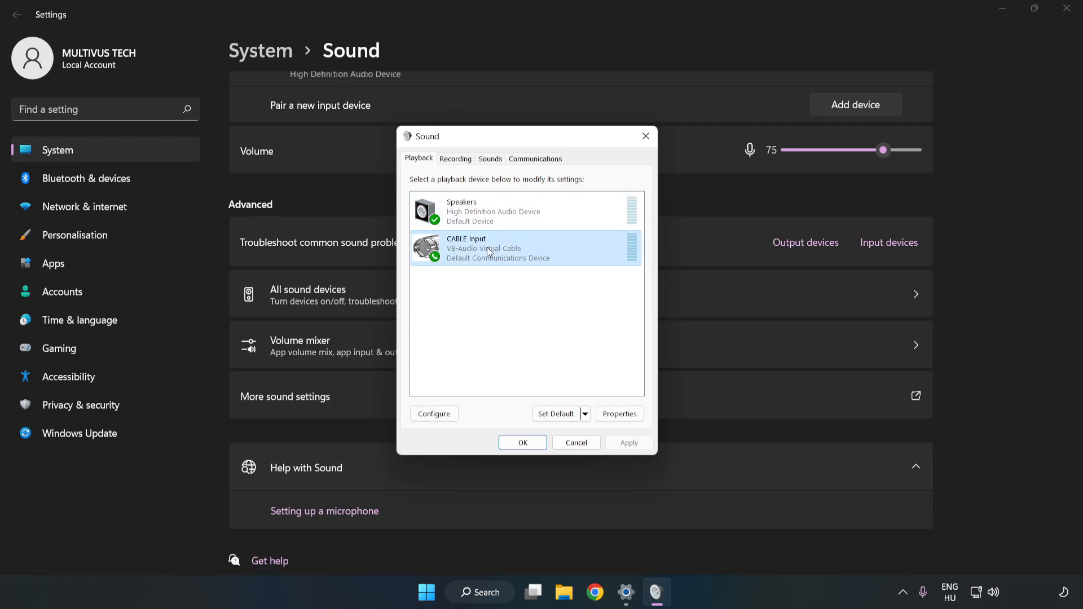
pyautogui.rightClick(489, 251)
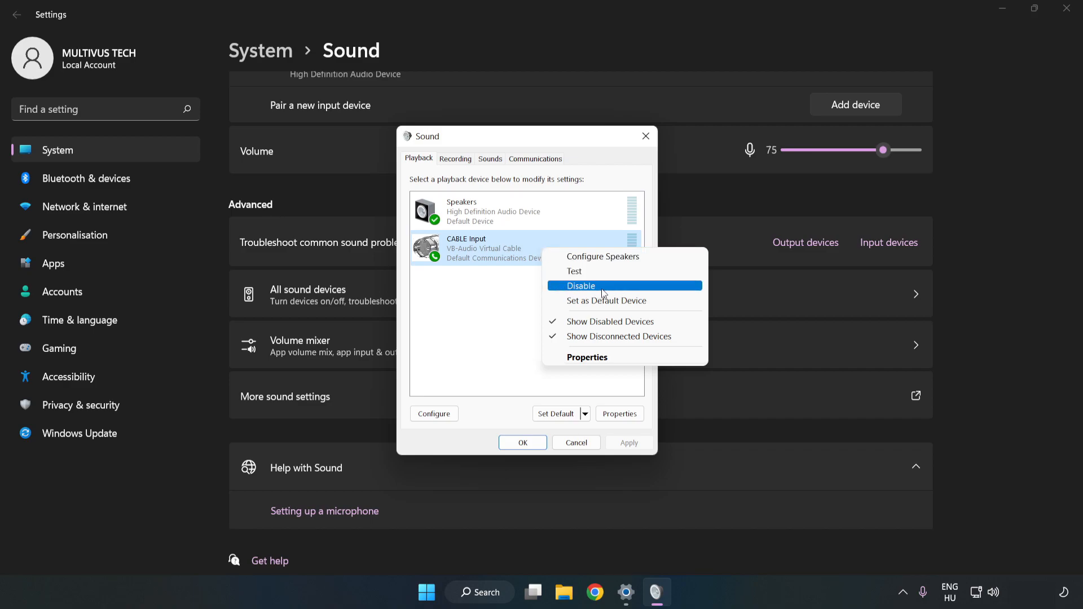
pyautogui.click(581, 286)
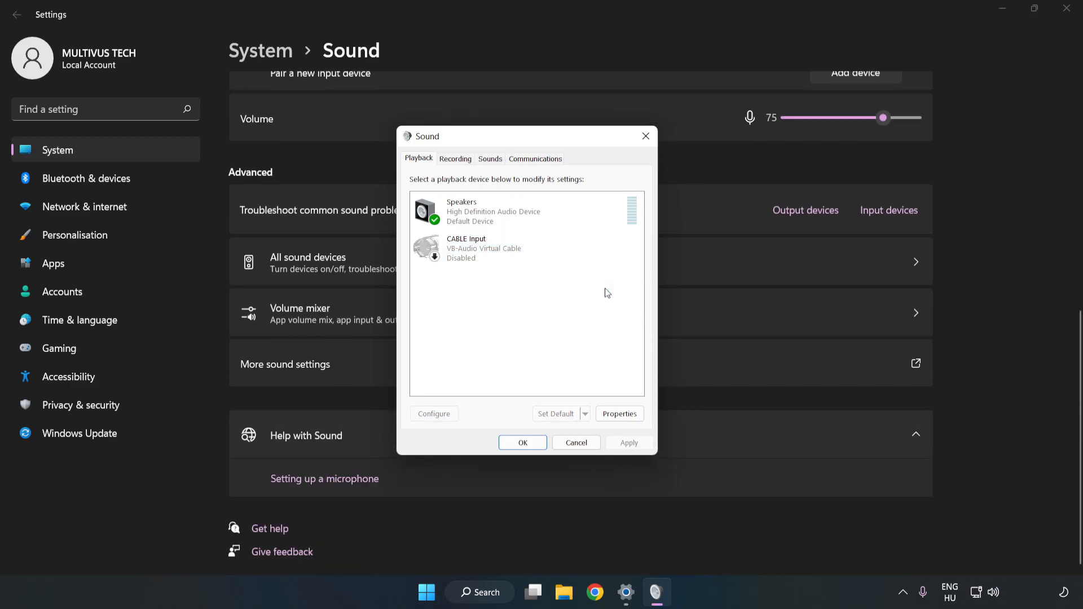
pyautogui.click(486, 212)
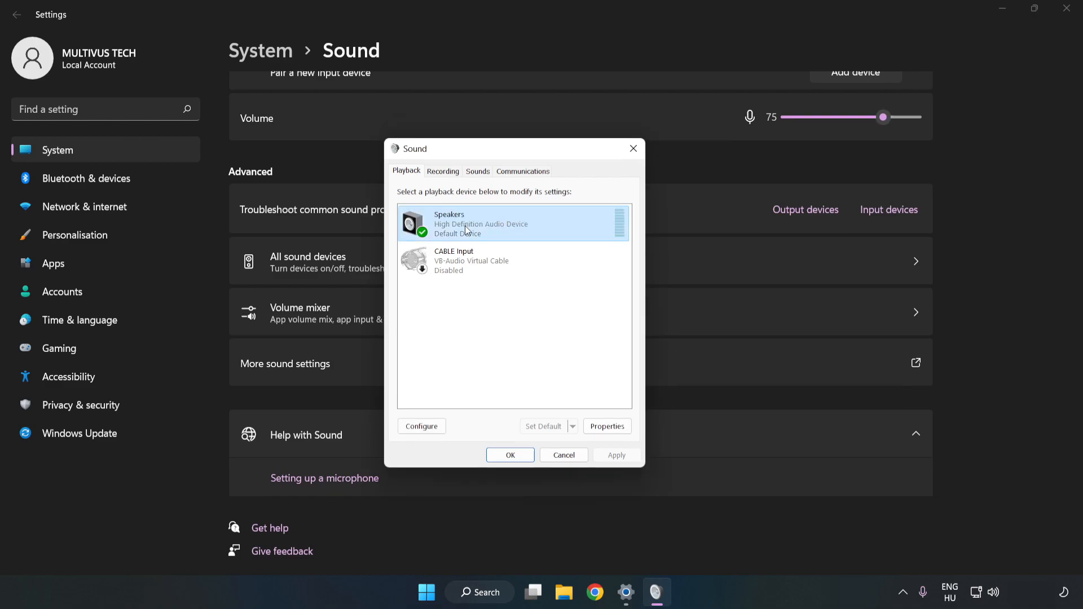
# - Run Speaker Setup for Speakers as 7.1 Surround, keeping all optional and full-range speakers ticked
pyautogui.rightClick(470, 228)
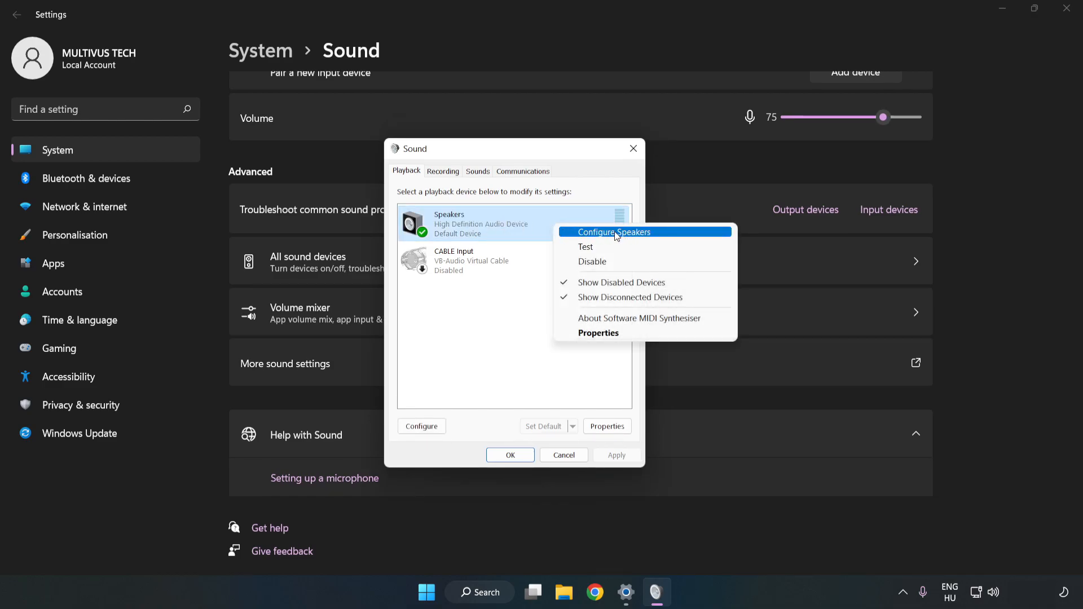
pyautogui.click(614, 233)
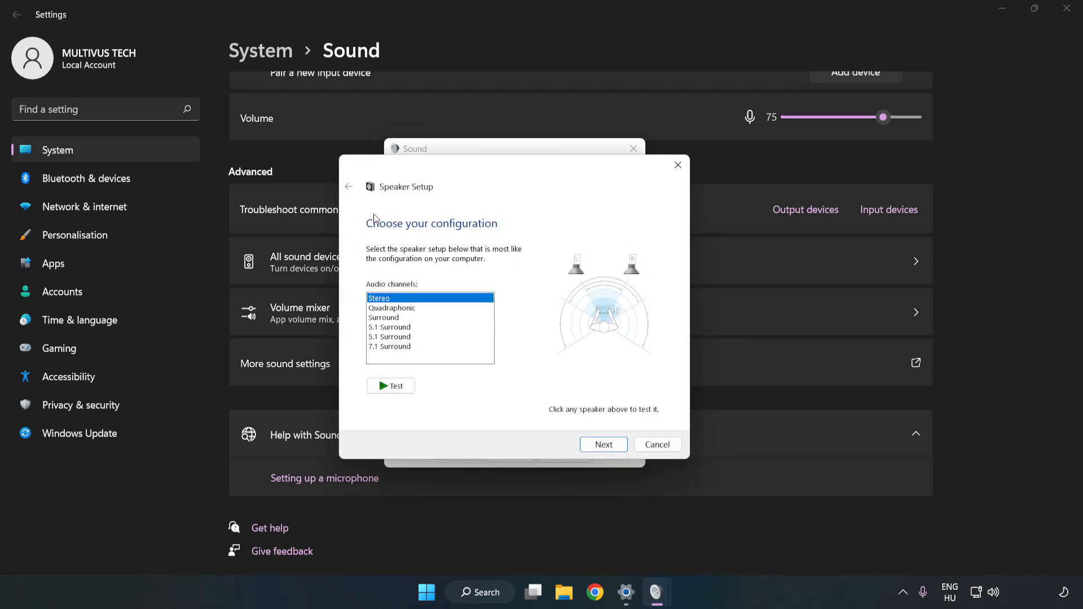
pyautogui.click(389, 346)
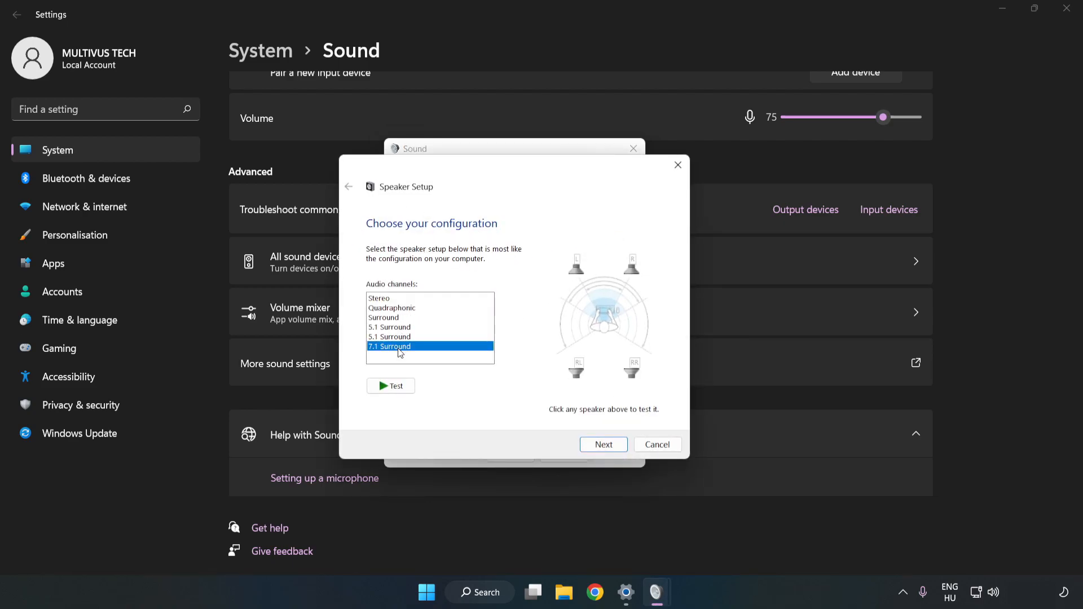
pyautogui.click(603, 445)
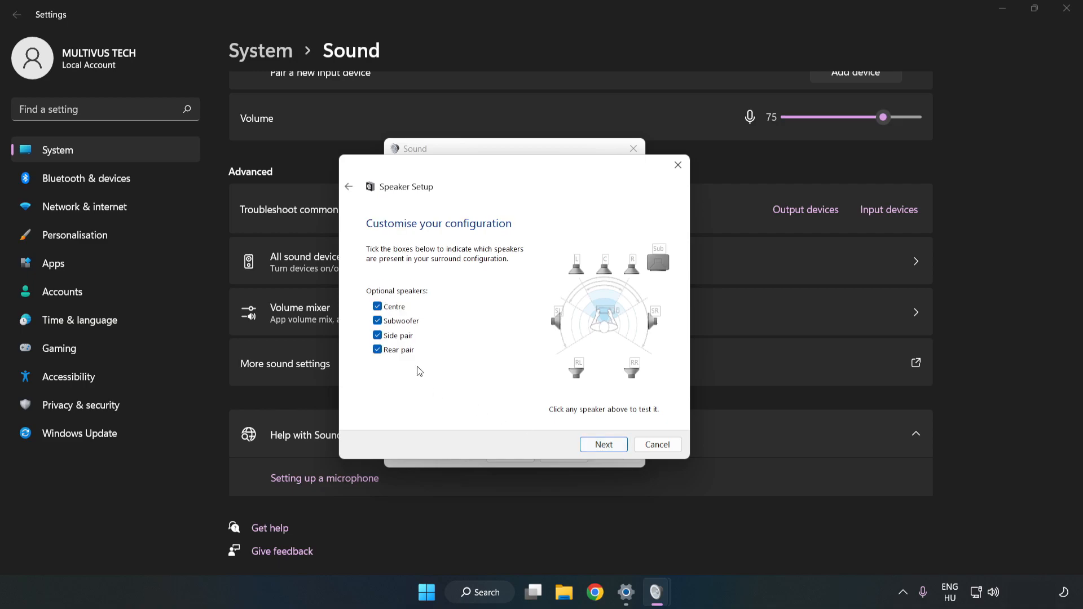
pyautogui.click(602, 445)
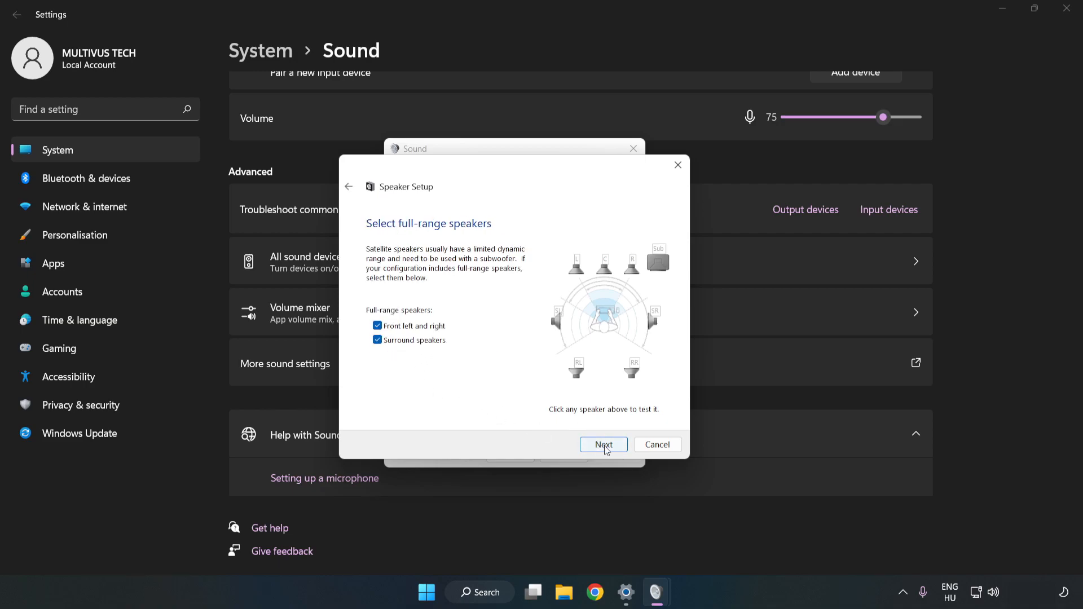
pyautogui.click(603, 444)
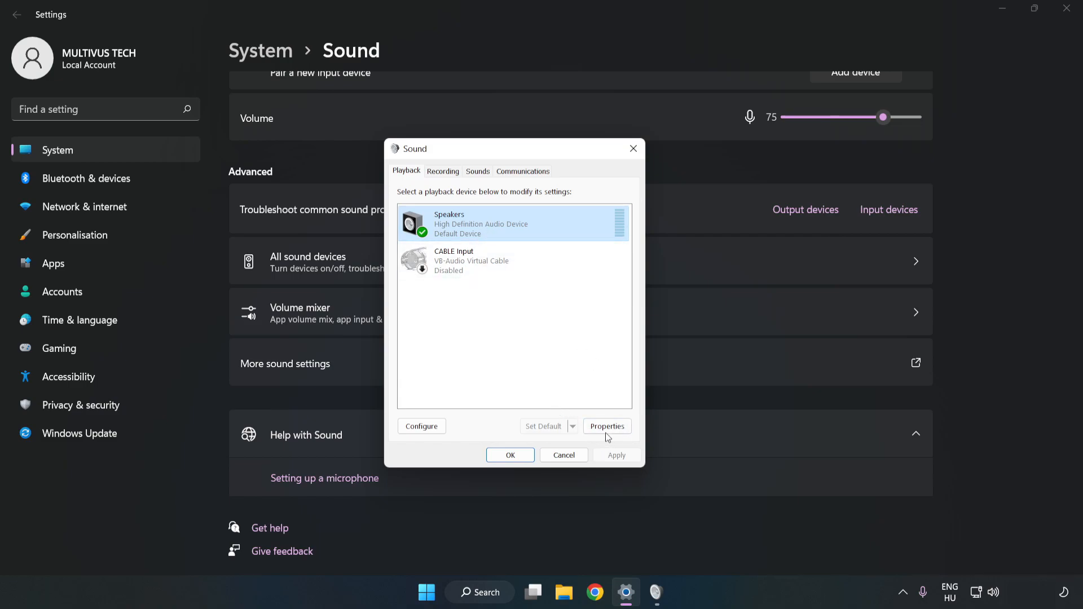
# - Disable all sound enhancements in the Speakers properties and confirm both sound dialogs
pyautogui.click(607, 426)
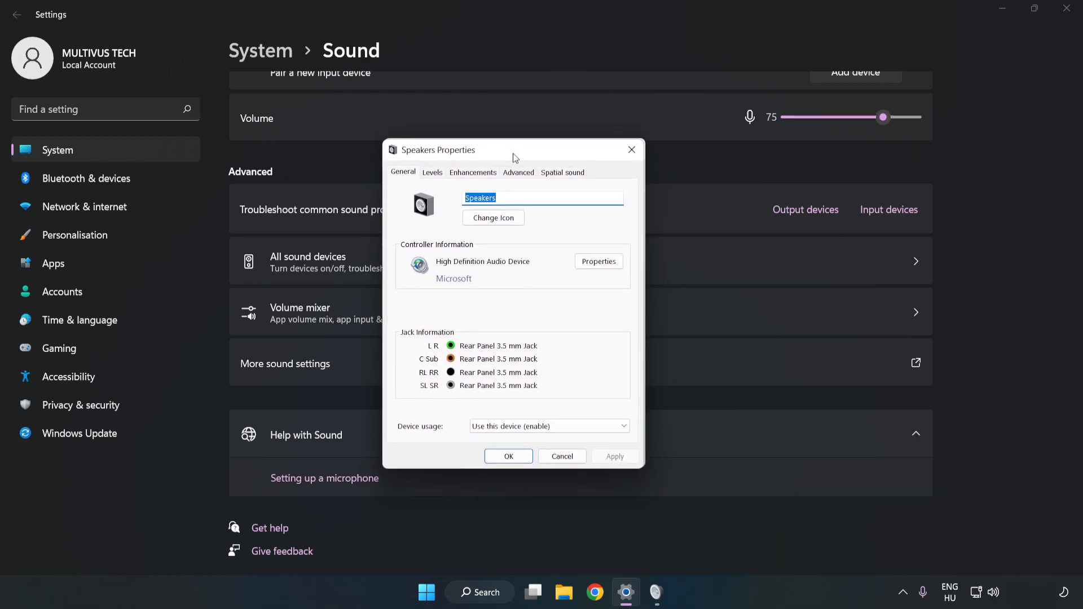
pyautogui.click(473, 172)
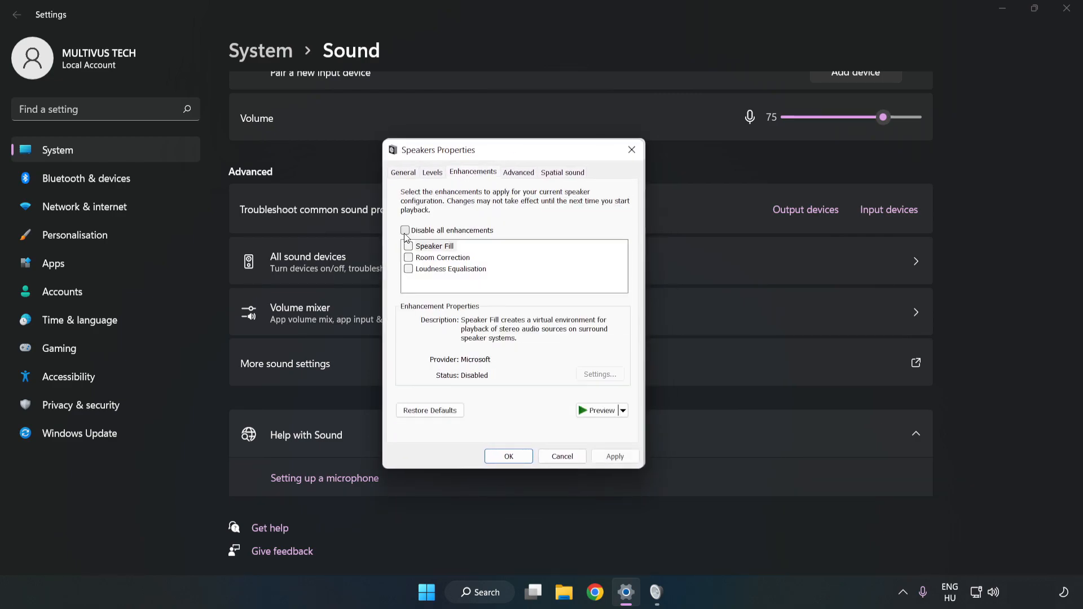
pyautogui.click(404, 230)
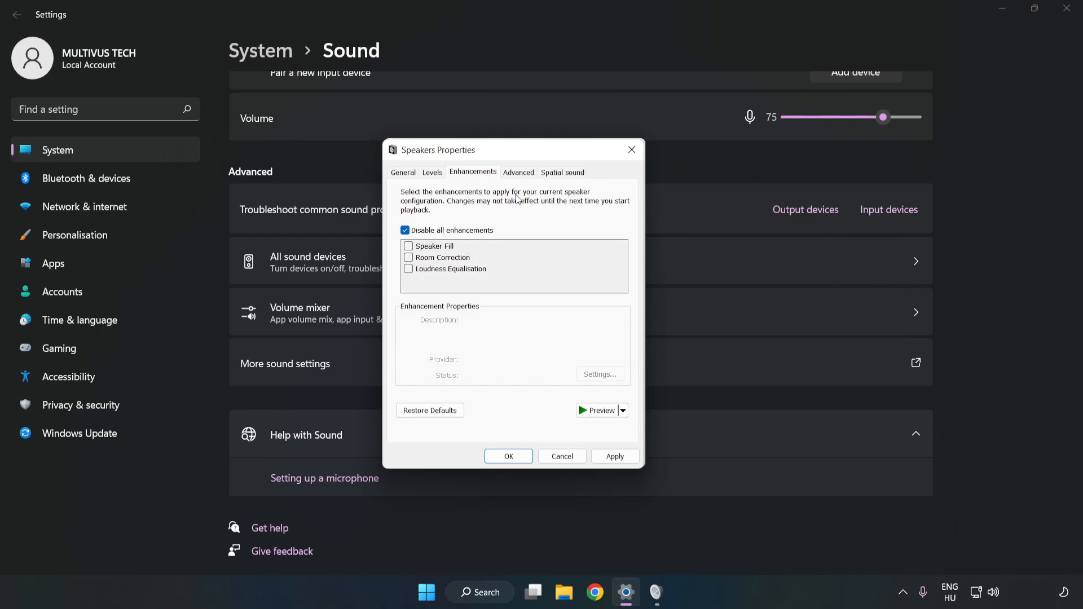
pyautogui.click(519, 171)
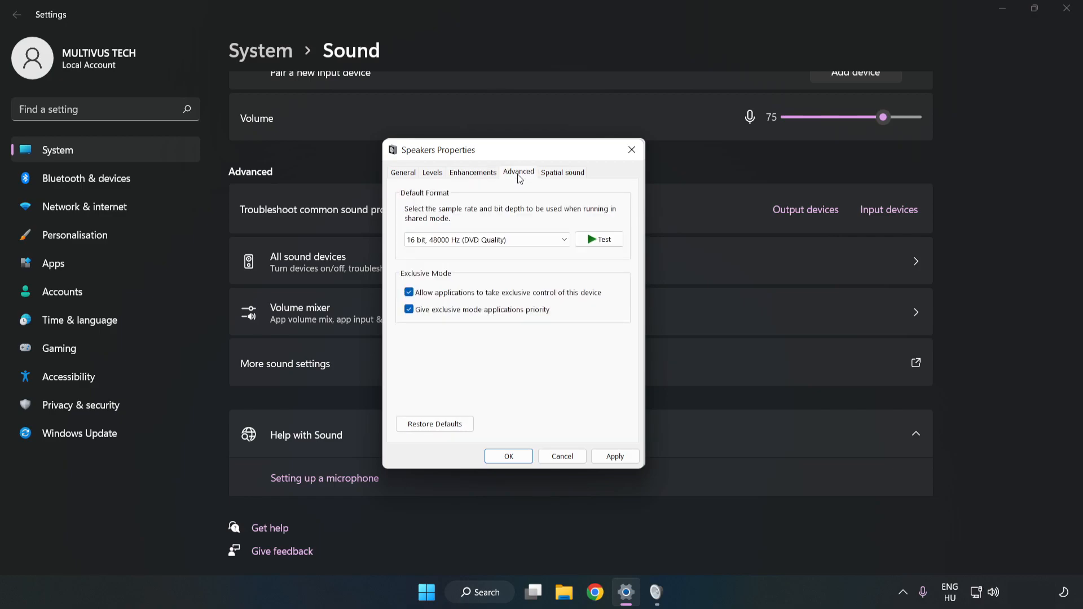
pyautogui.click(486, 239)
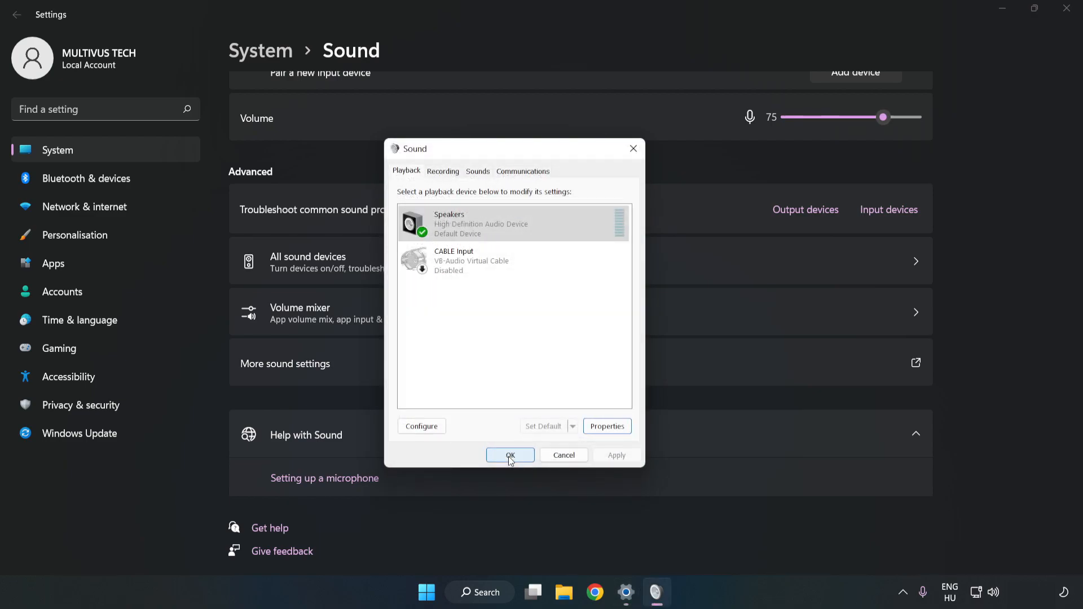
pyautogui.click(510, 455)
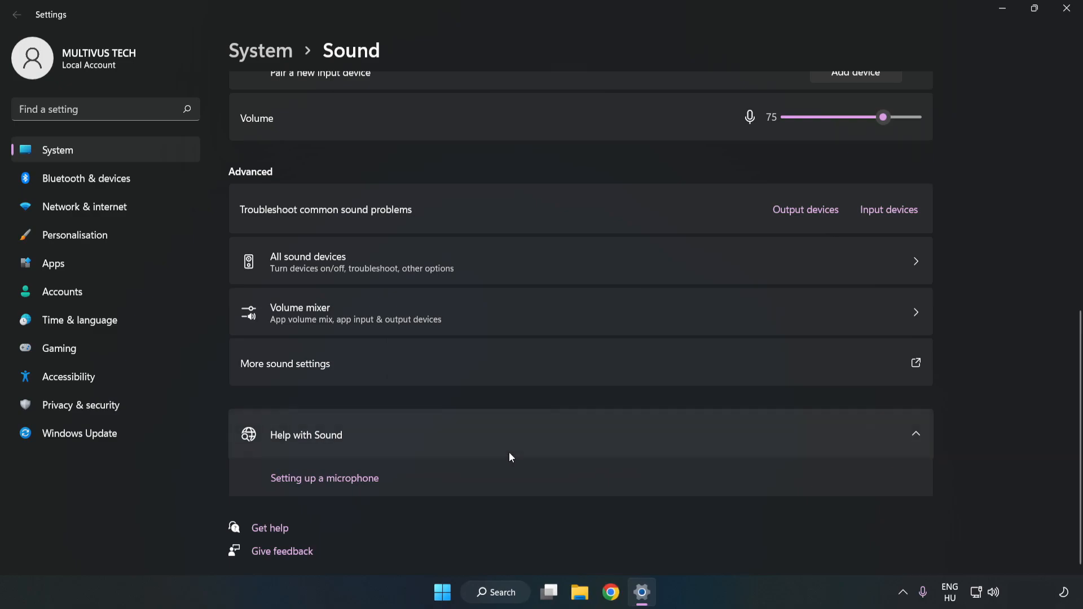
pyautogui.moveTo(1065, 8)
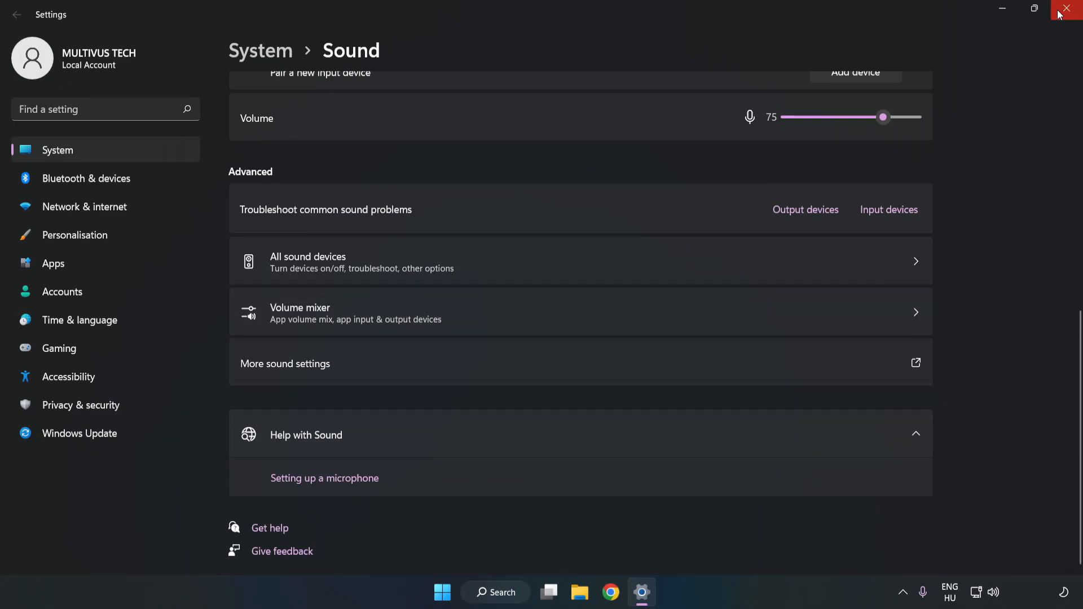
# - Close Settings and launch Device Manager from Windows Search ('device mag')
pyautogui.click(1066, 8)
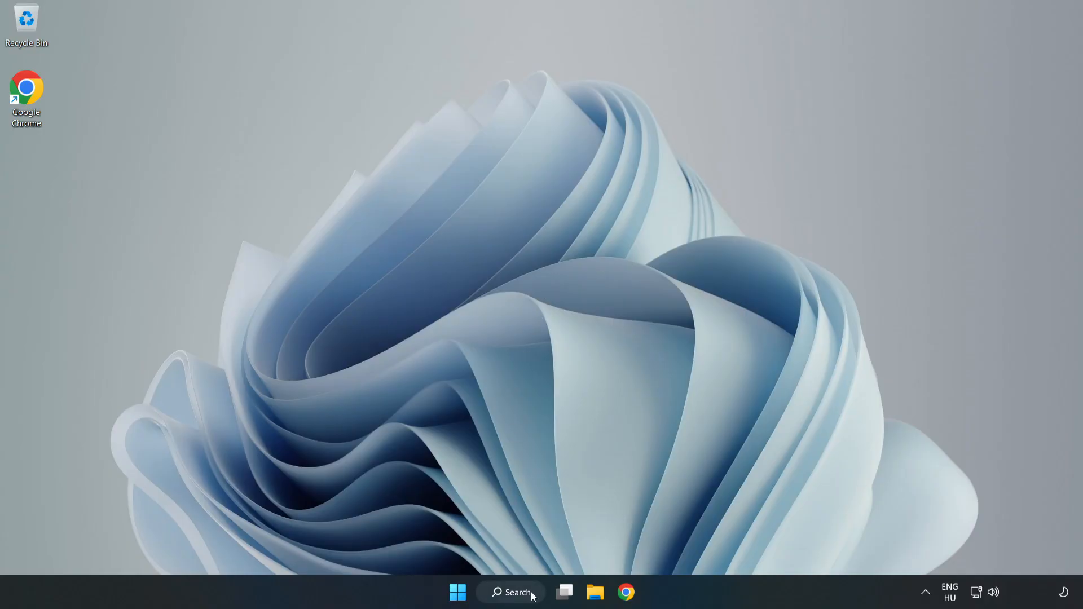
pyautogui.click(515, 592)
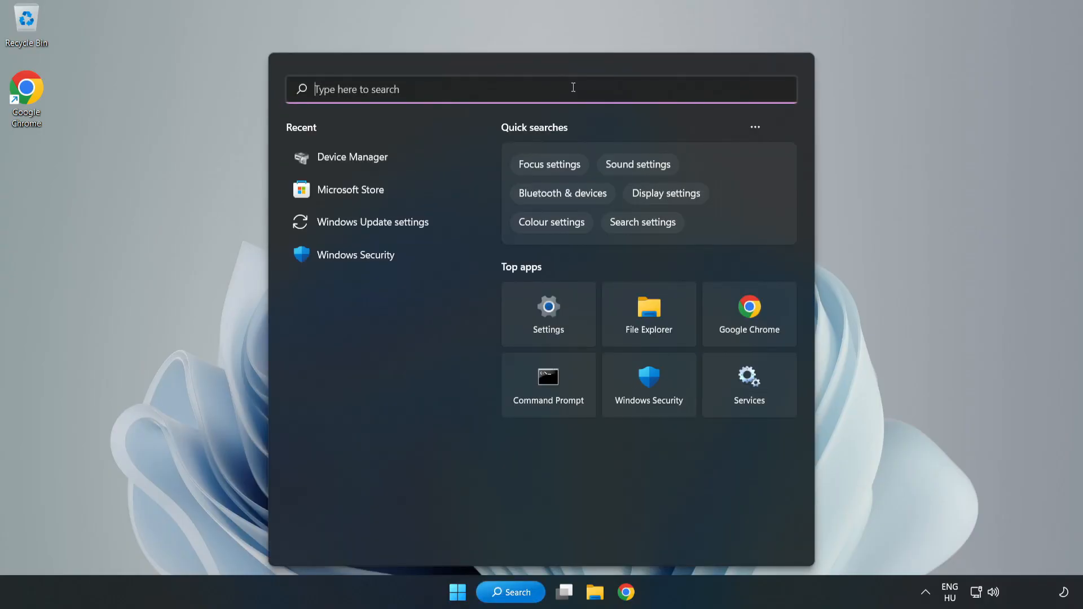
pyautogui.write('device mag')
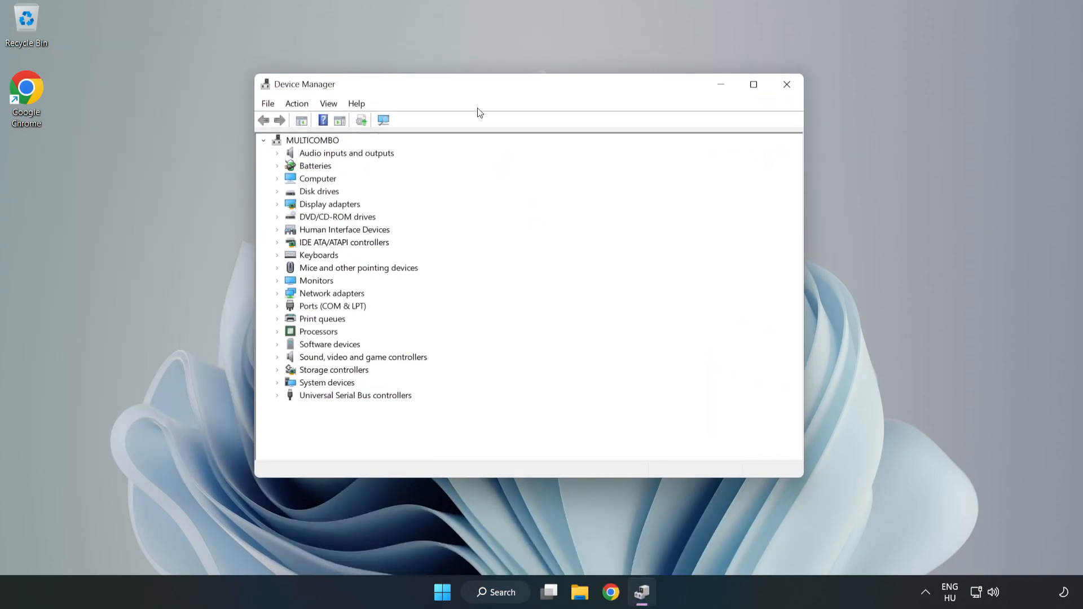
pyautogui.click(364, 356)
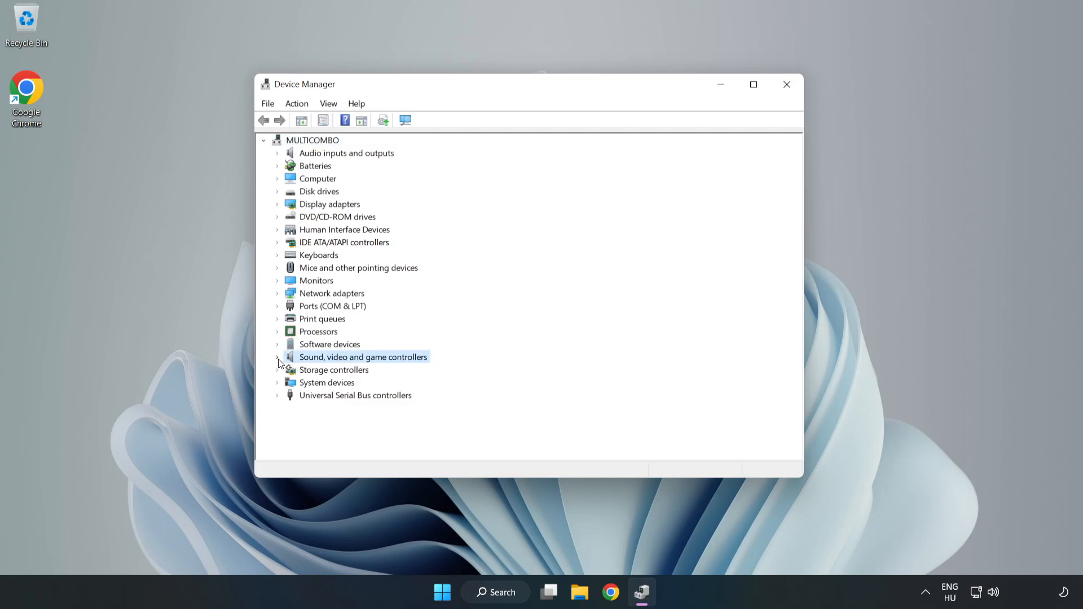
# - Start Update driver for High Definition Audio Device under Sound, video and game controllers
pyautogui.click(277, 357)
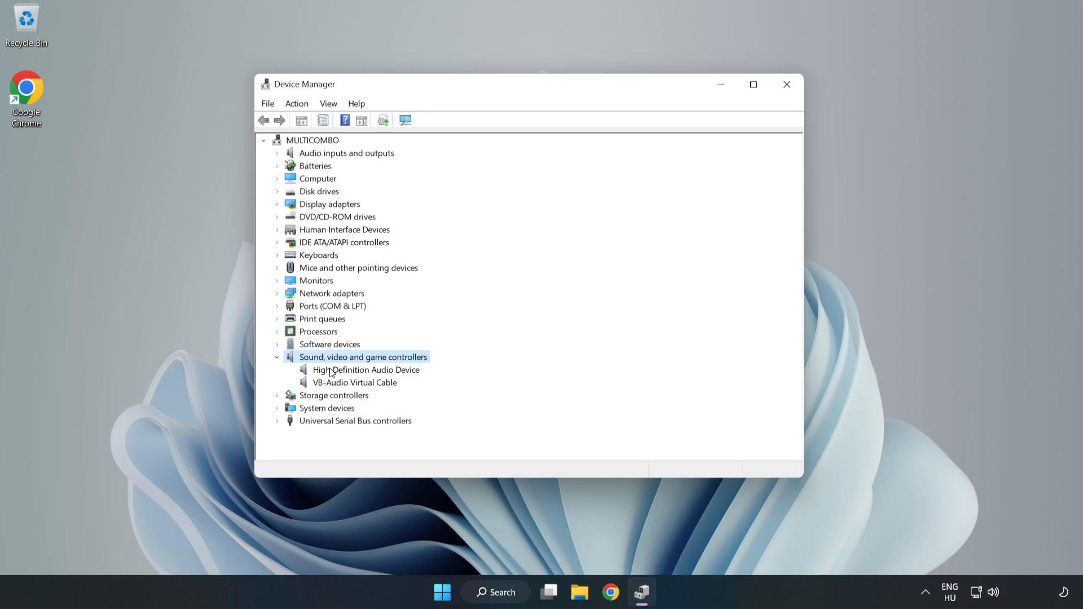
pyautogui.click(366, 370)
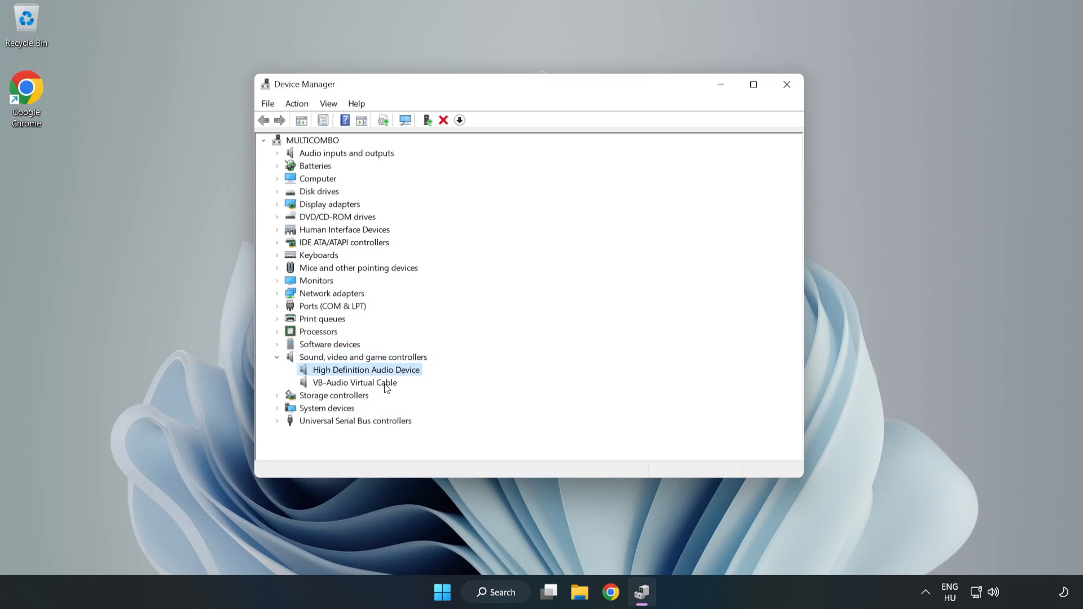
pyautogui.rightClick(366, 369)
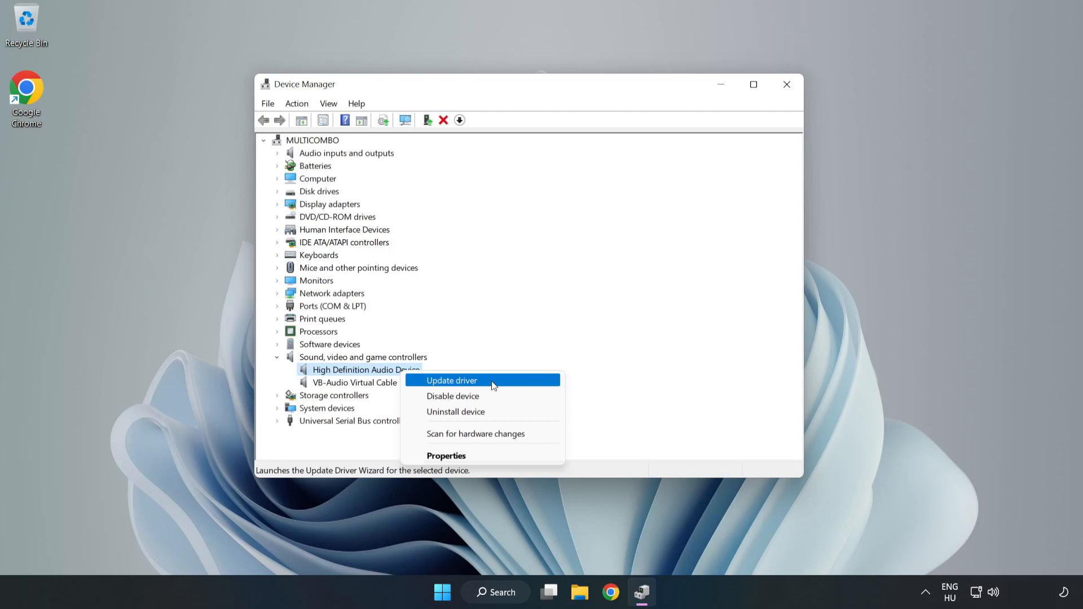
pyautogui.click(452, 380)
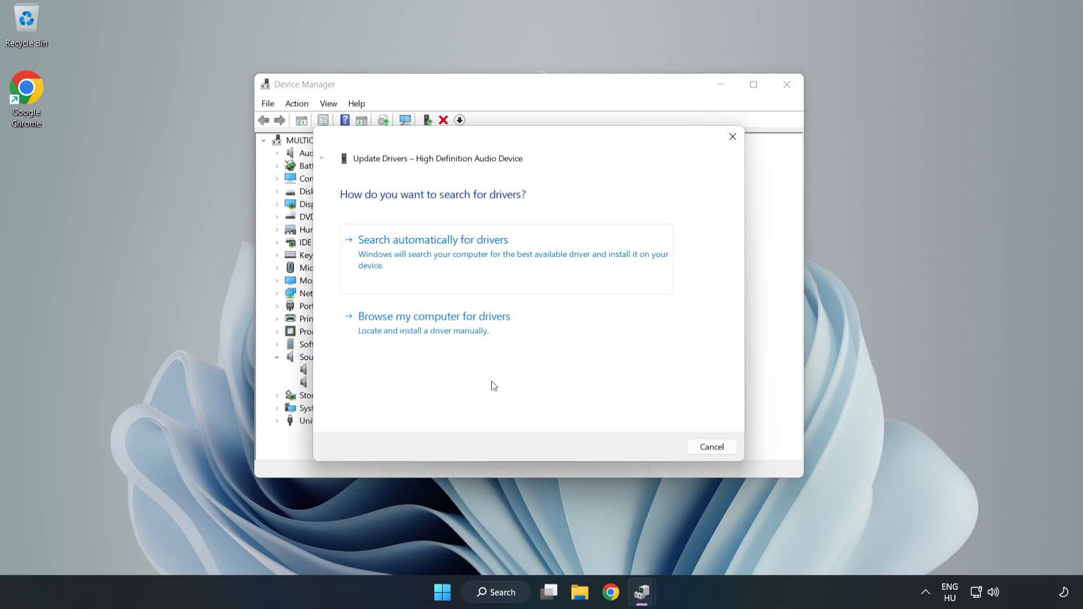
pyautogui.moveTo(388, 255)
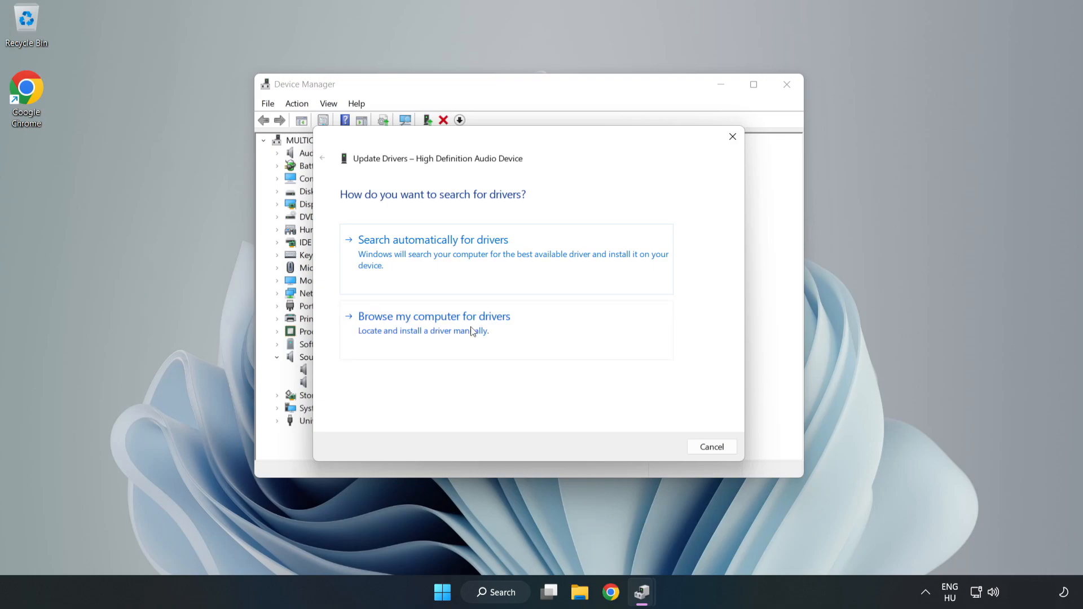
# - Reinstall the High Definition Audio Device driver from the local driver list, accept the warning, and close the wizard
pyautogui.click(433, 316)
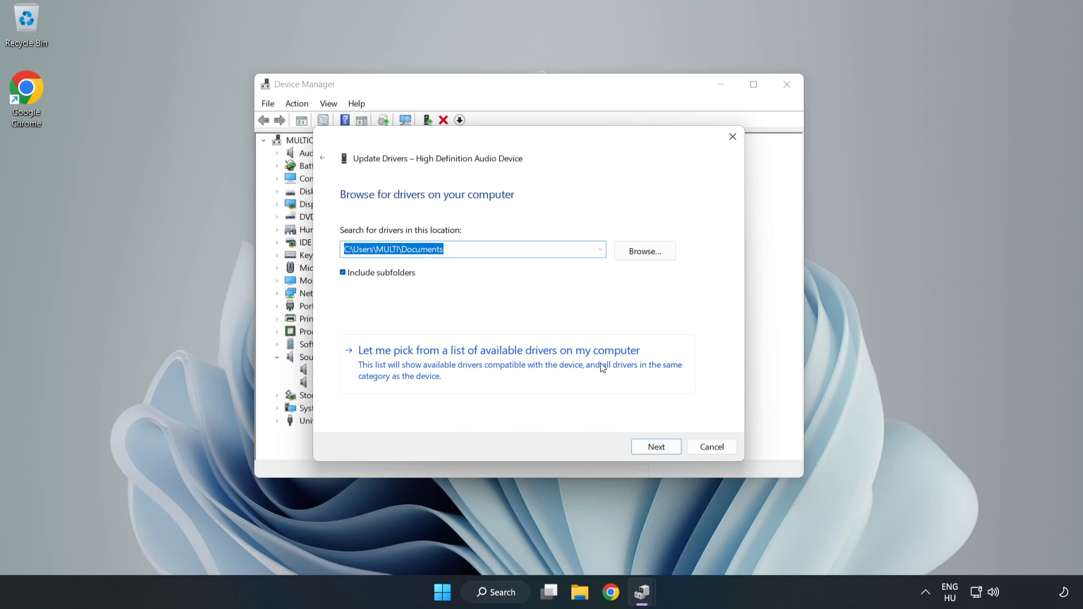
pyautogui.moveTo(564, 373)
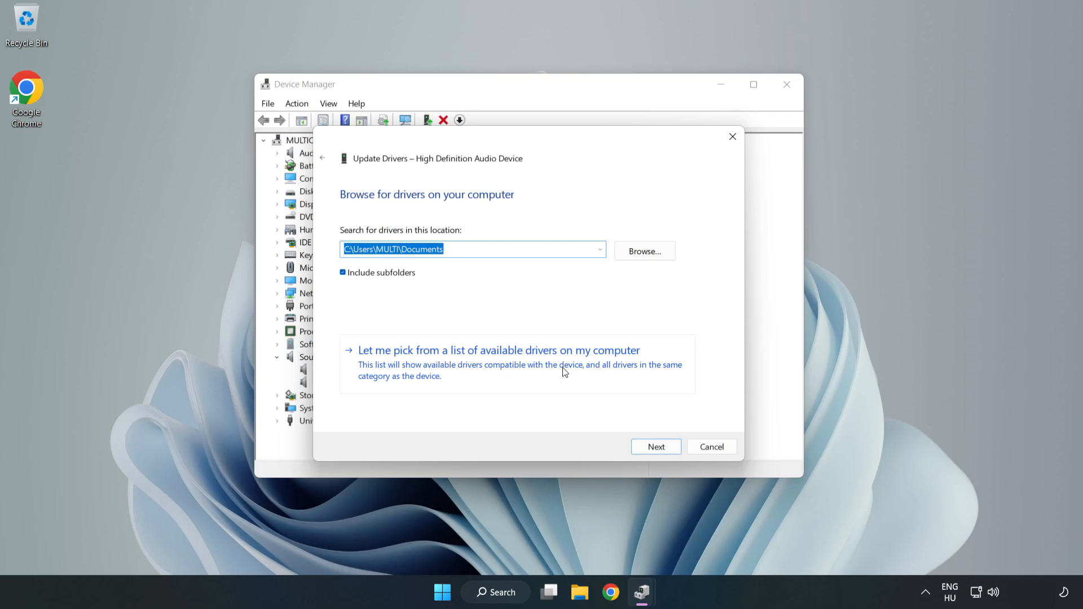
pyautogui.click(499, 350)
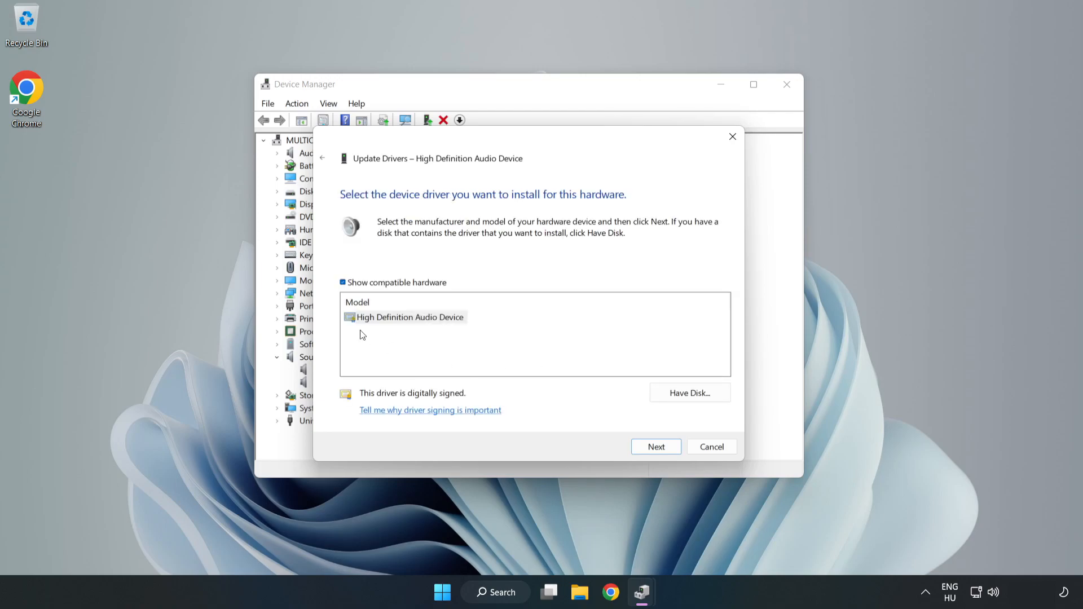
pyautogui.click(410, 317)
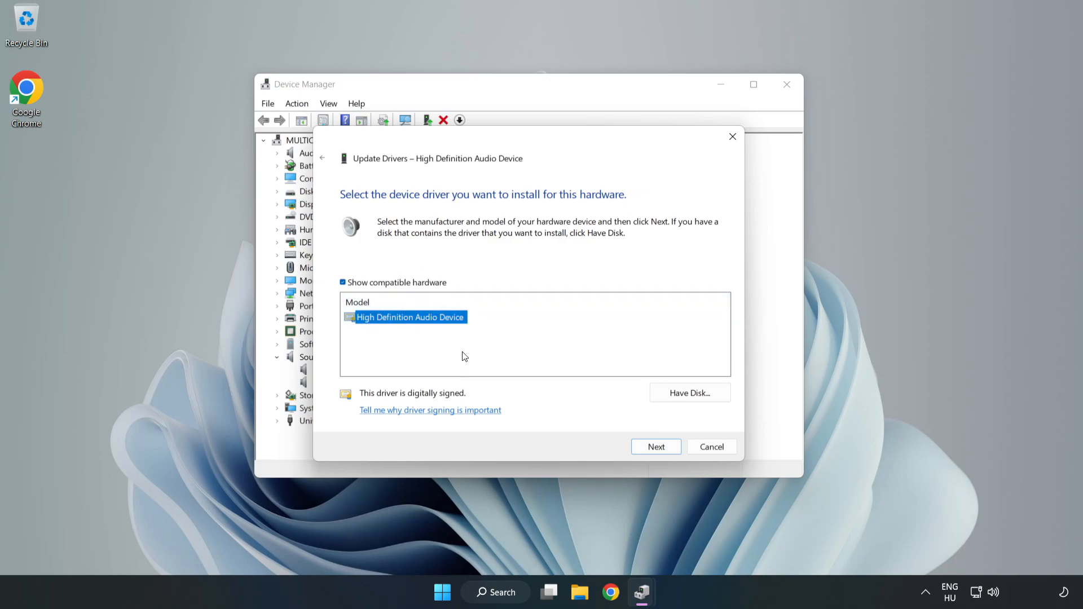
pyautogui.click(657, 447)
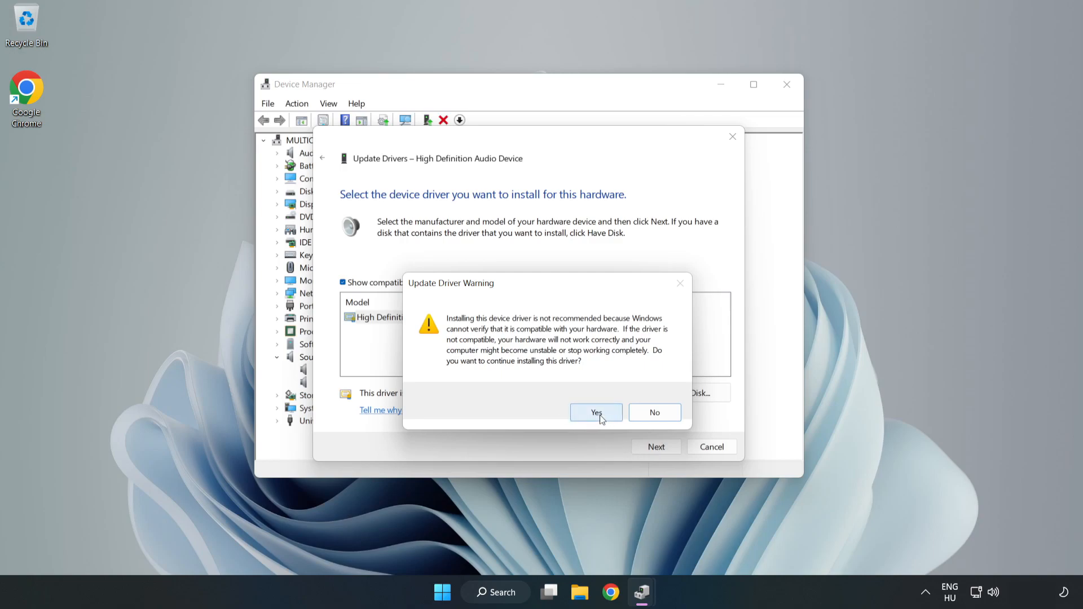
pyautogui.click(595, 413)
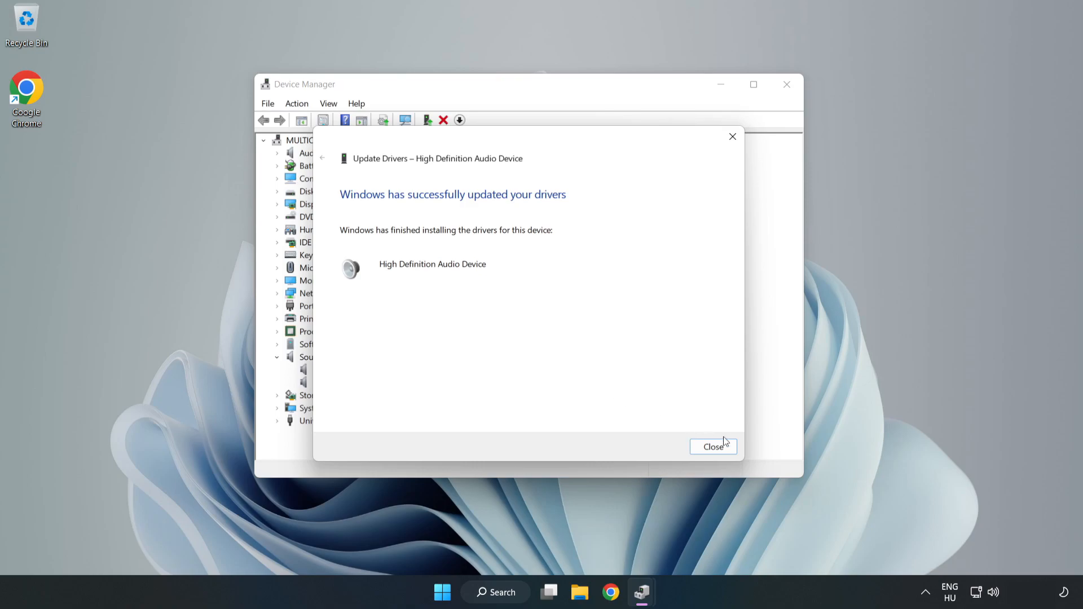
pyautogui.click(713, 447)
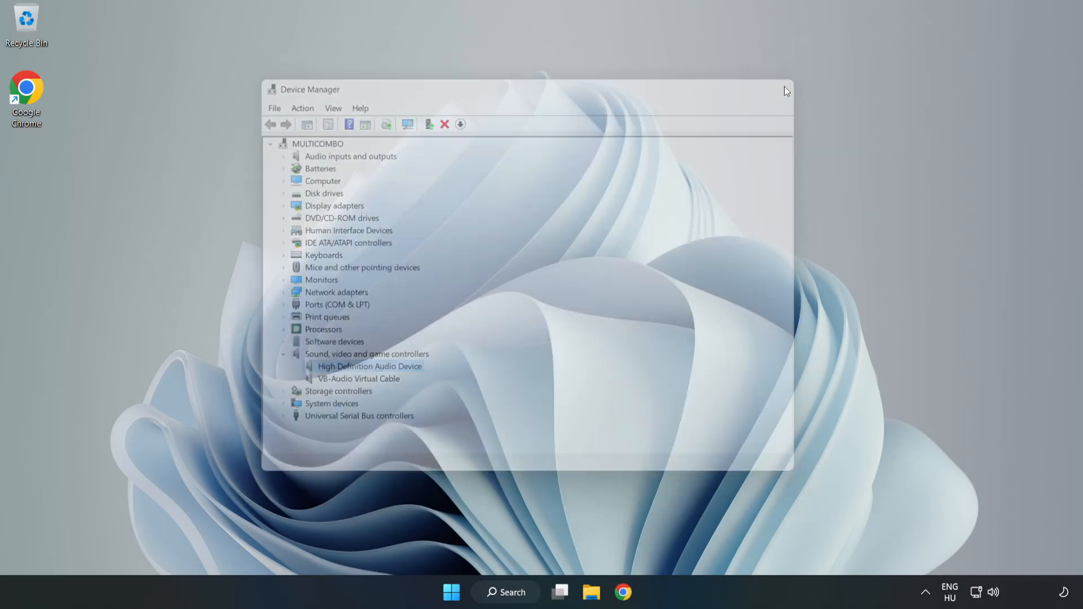
# - Launch the Playing Audio troubleshooter via Troubleshoot sound problems on the volume icon
pyautogui.click(448, 592)
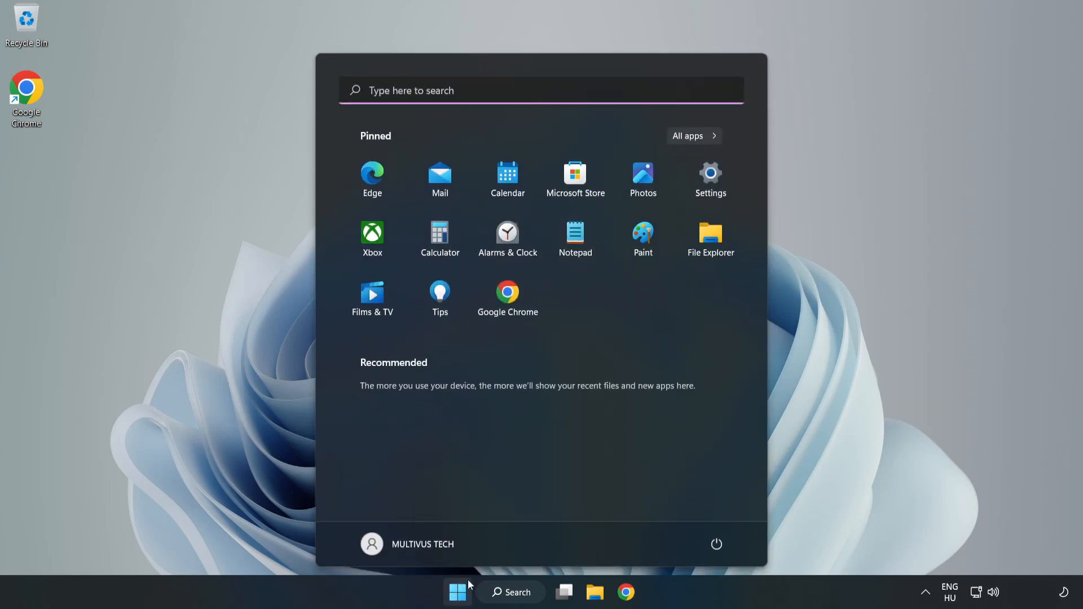
pyautogui.click(715, 544)
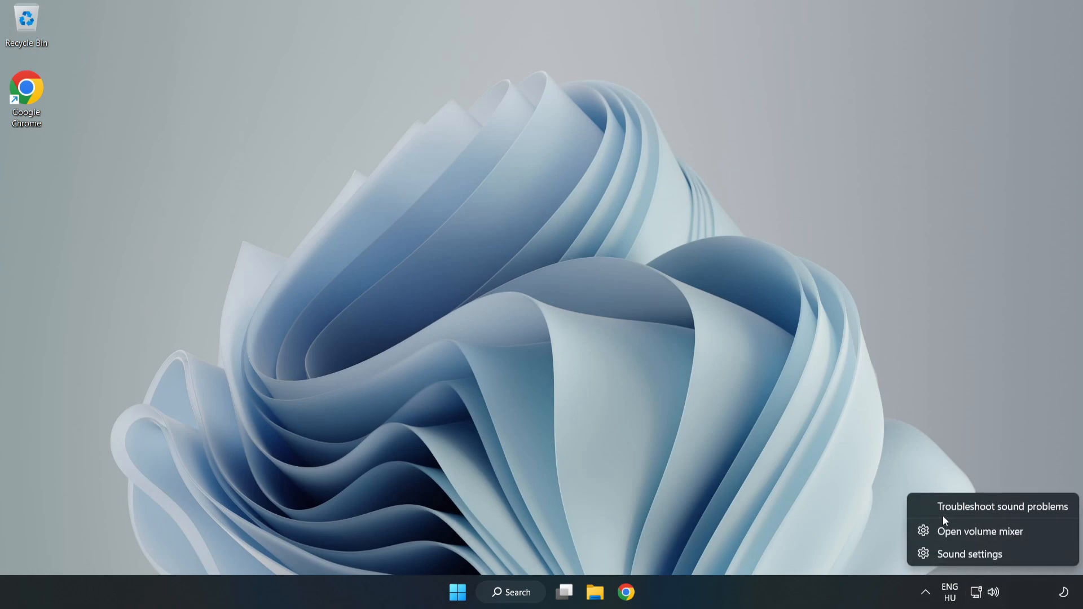
pyautogui.click(1002, 505)
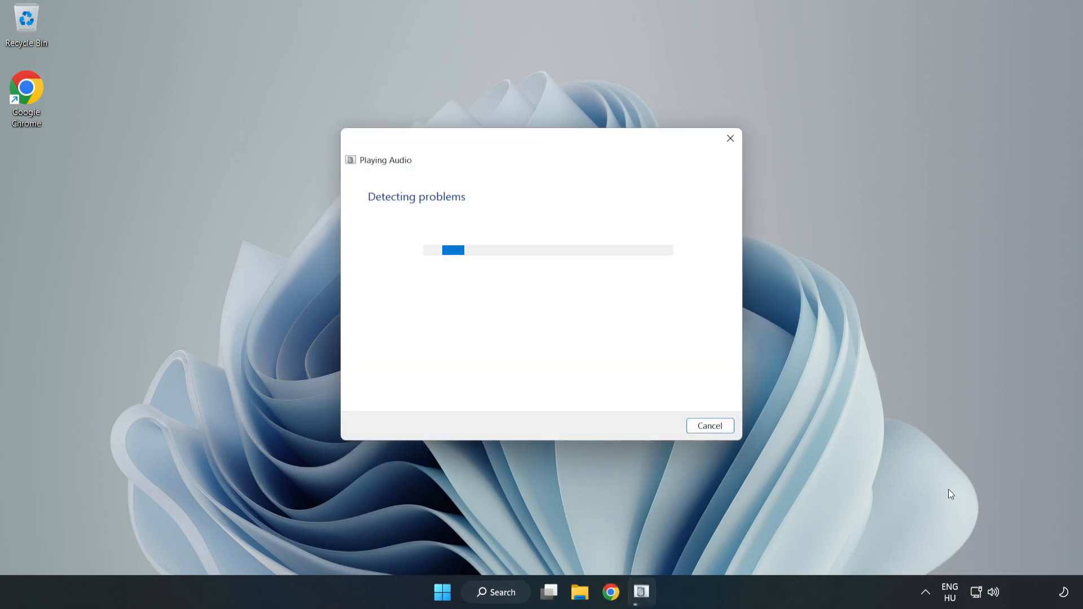
pyautogui.moveTo(657, 360)
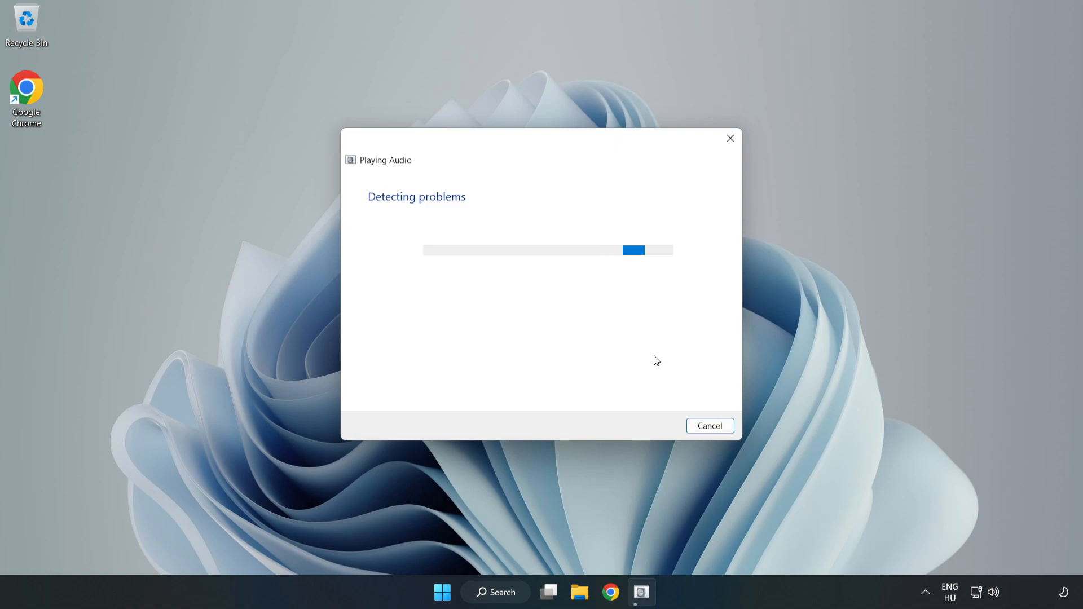